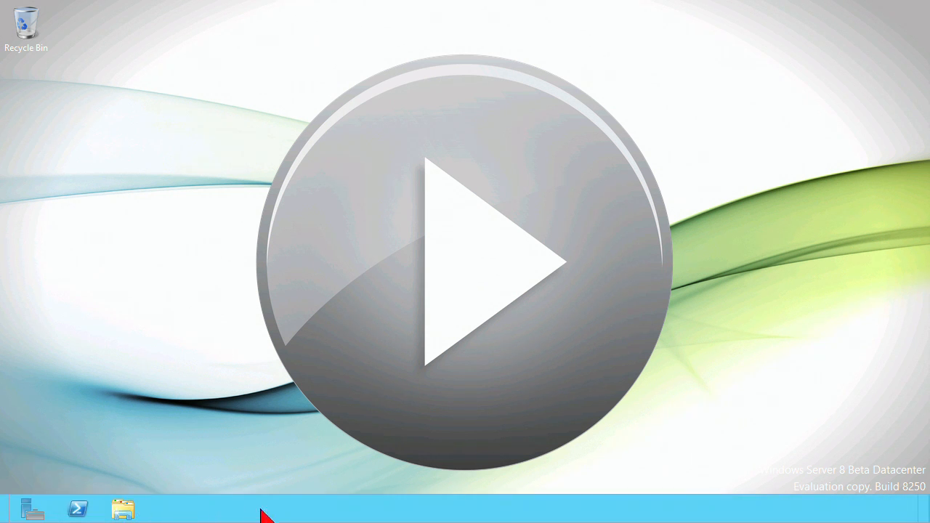
{"action": "mouse_move", "coordinate": [122, 508]}
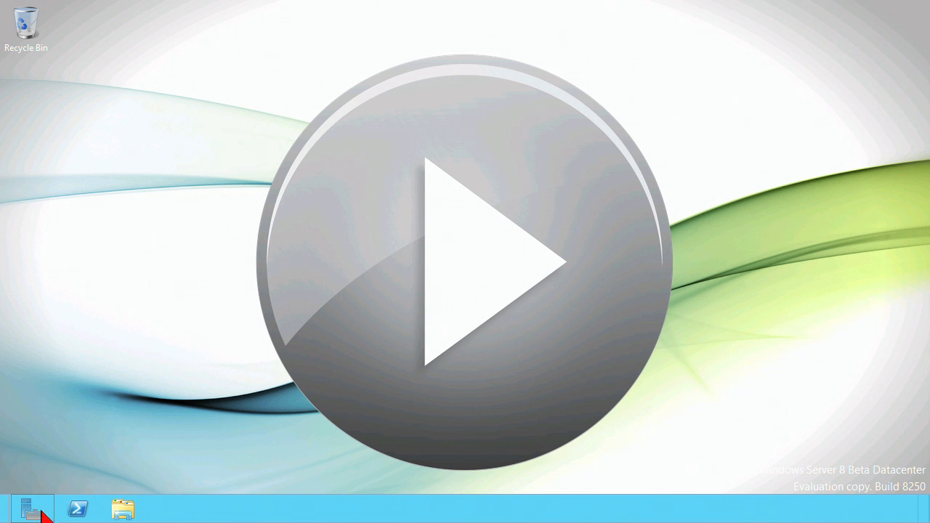
{"action": "mouse_move", "coordinate": [78, 509]}
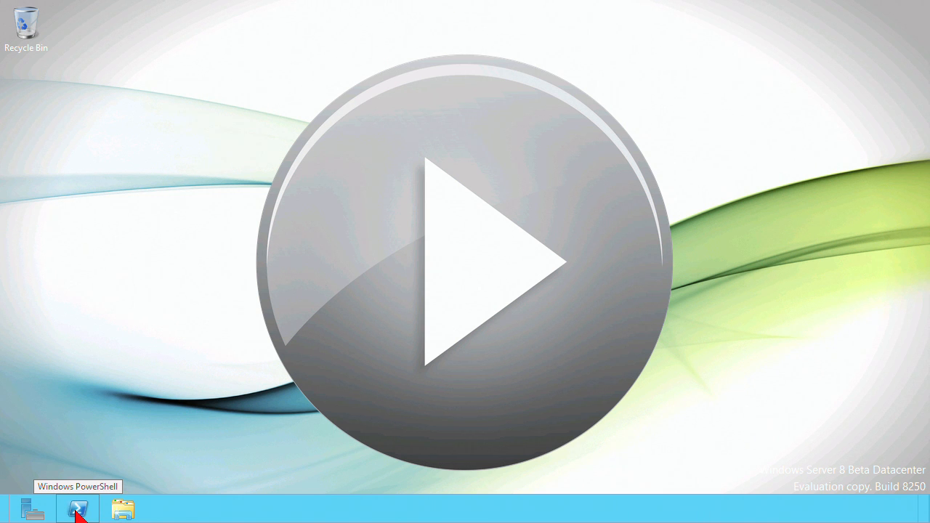
{"action": "mouse_move", "coordinate": [117, 512]}
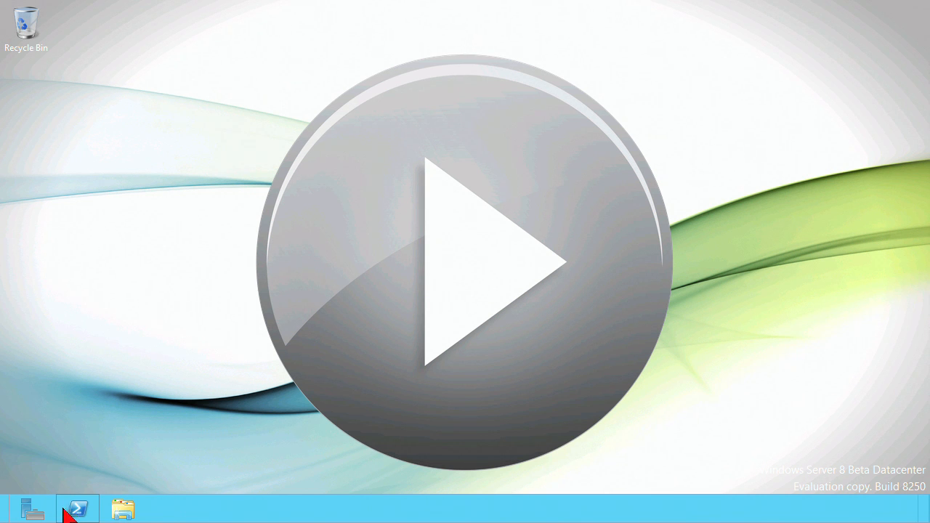
{"action": "mouse_move", "coordinate": [7, 516]}
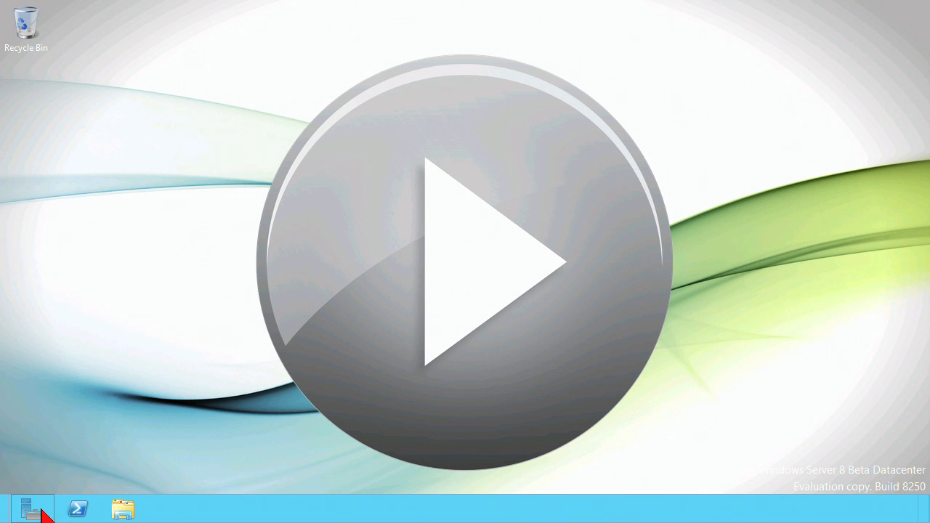
Open Server Manager, review Local Server properties, then list All Servers with their four error events.
{"action": "left_click", "coordinate": [32, 509]}
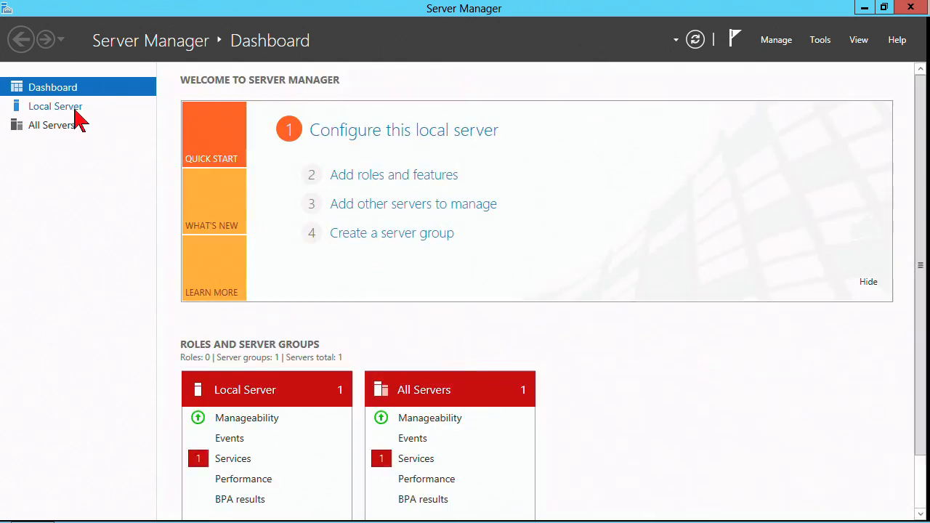
{"action": "left_click", "coordinate": [54, 105]}
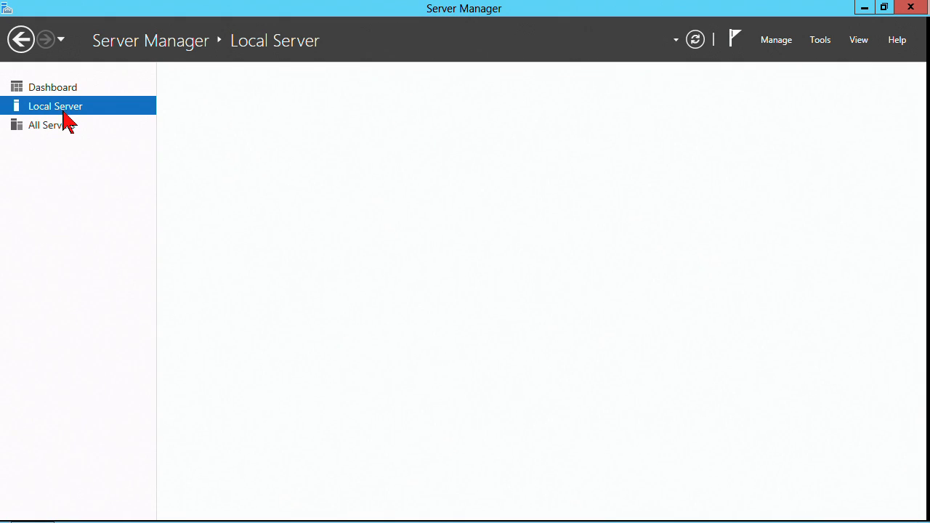
{"action": "left_click", "coordinate": [55, 105]}
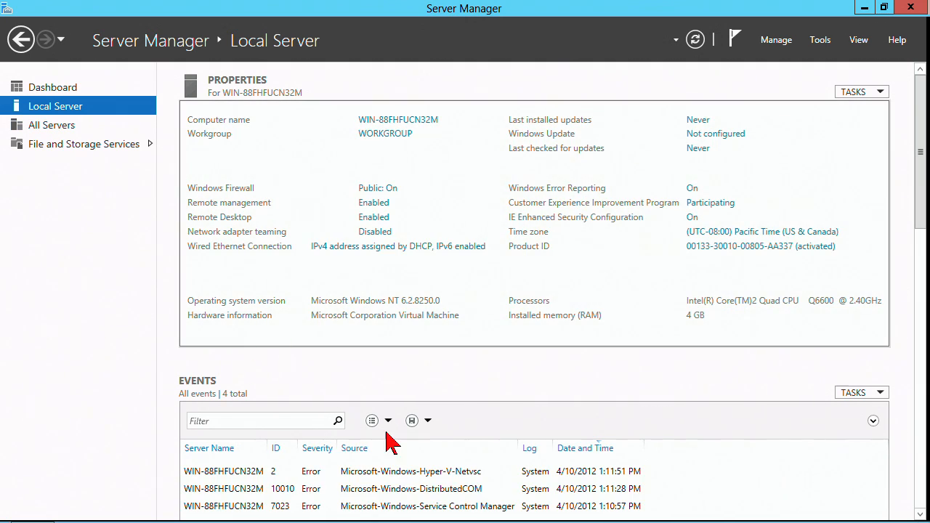
{"action": "mouse_move", "coordinate": [51, 125]}
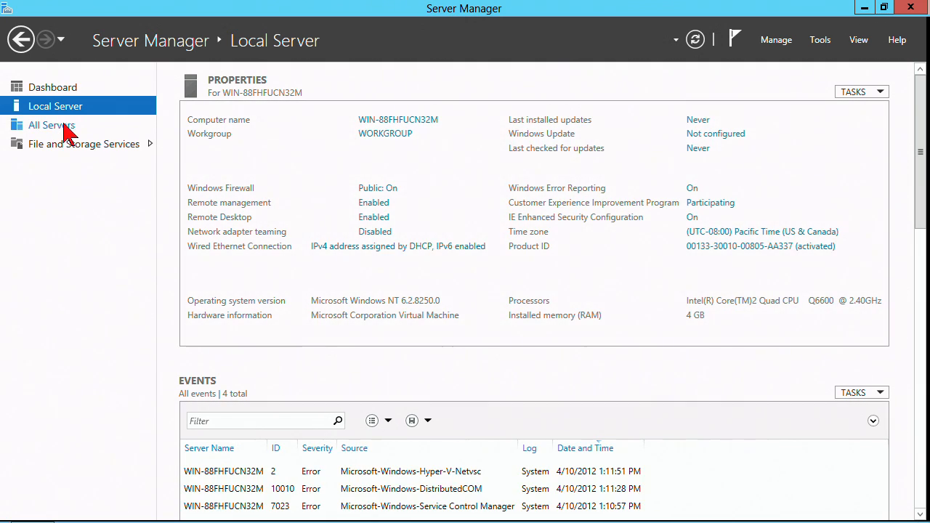
{"action": "left_click", "coordinate": [51, 124]}
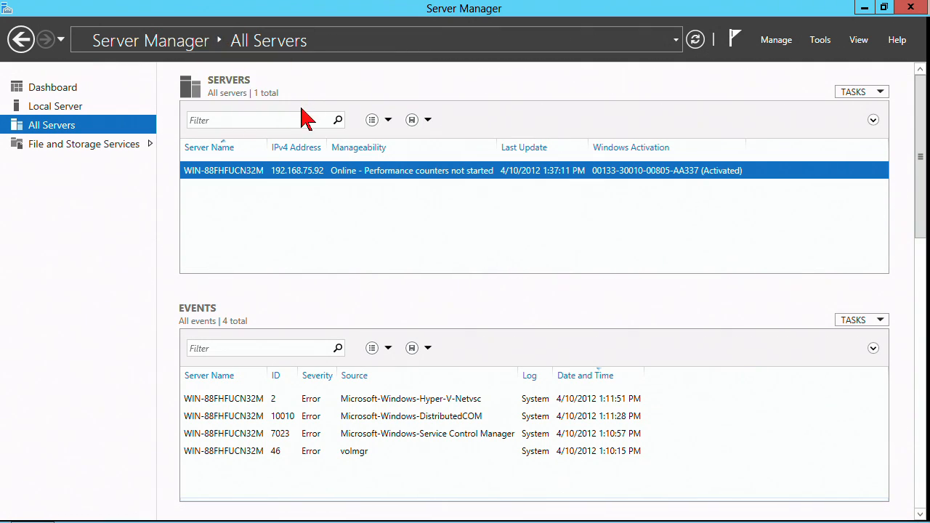
{"action": "mouse_move", "coordinate": [791, 47]}
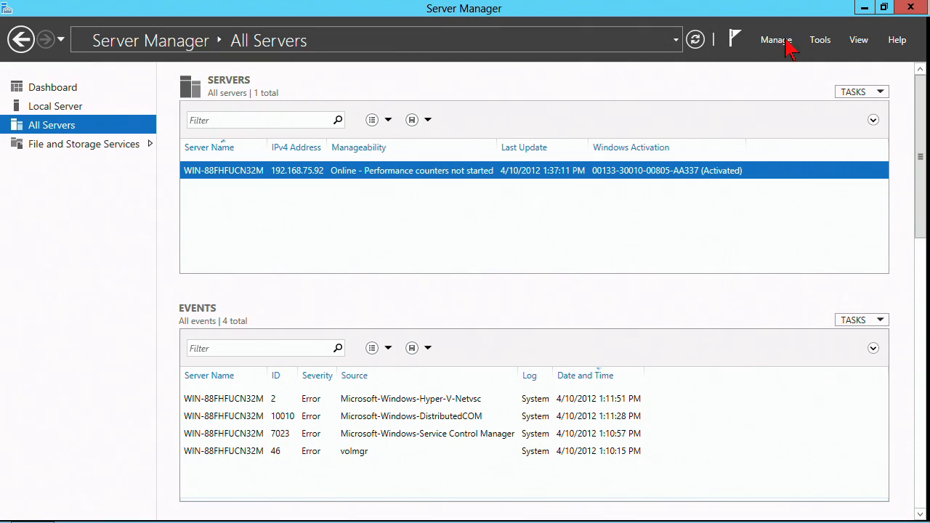
{"action": "left_click", "coordinate": [775, 39]}
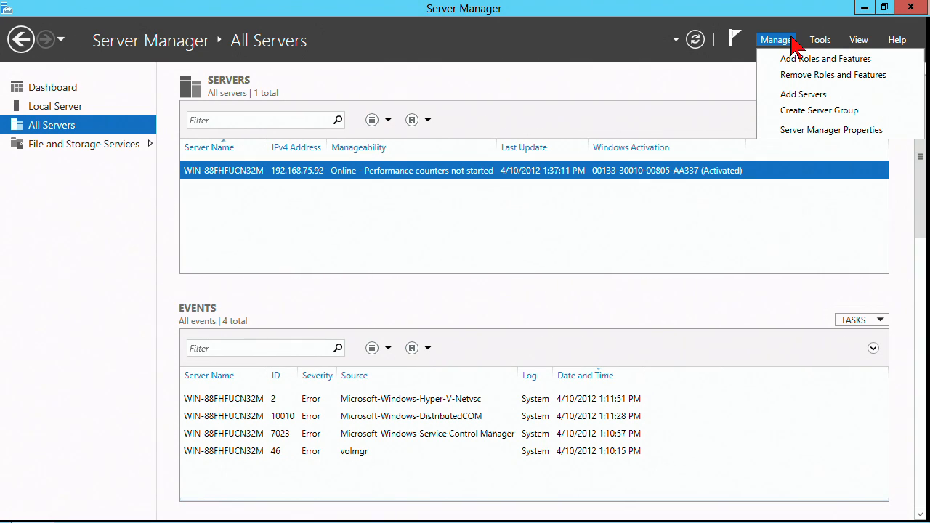
{"action": "mouse_move", "coordinate": [826, 59]}
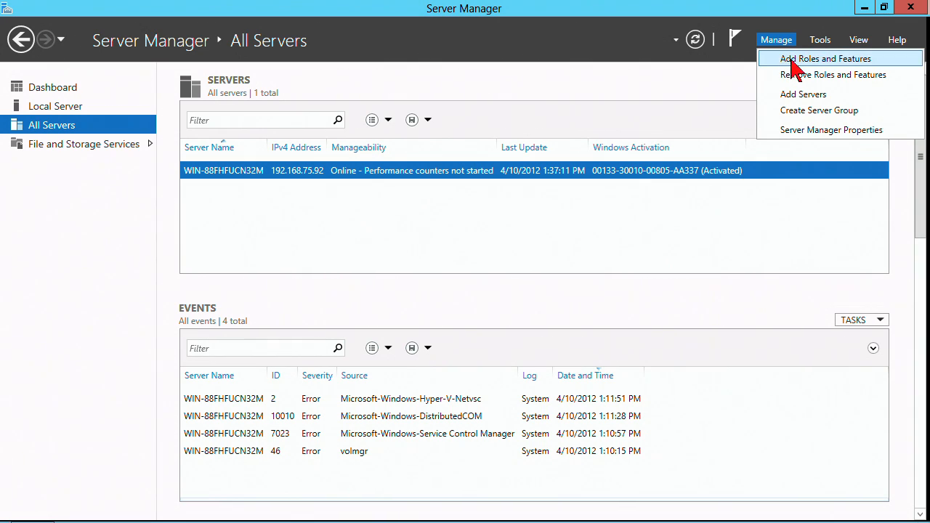
{"action": "mouse_move", "coordinate": [820, 45]}
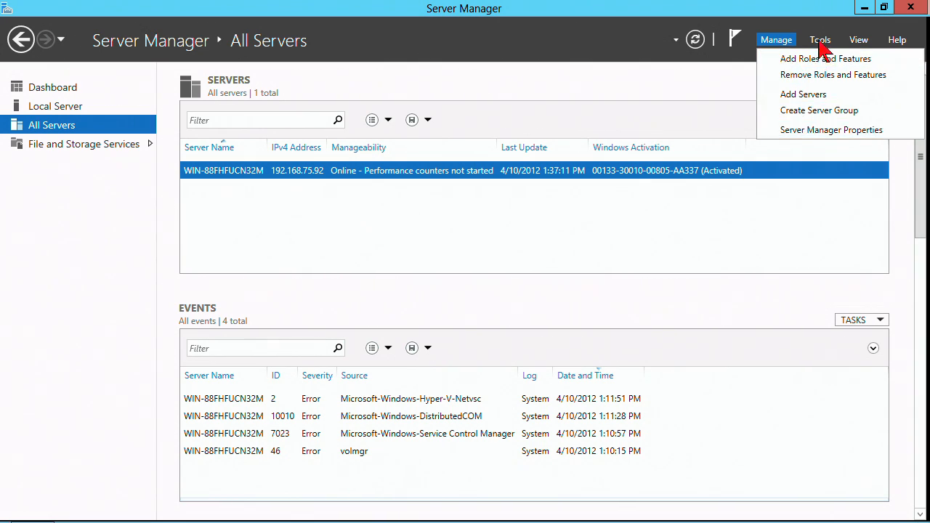
{"action": "left_click", "coordinate": [820, 39]}
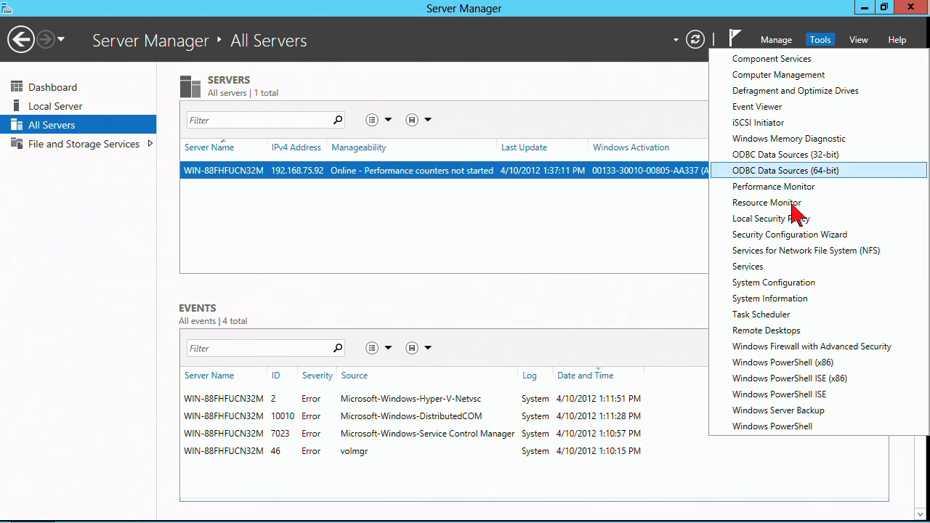
{"action": "mouse_move", "coordinate": [766, 378]}
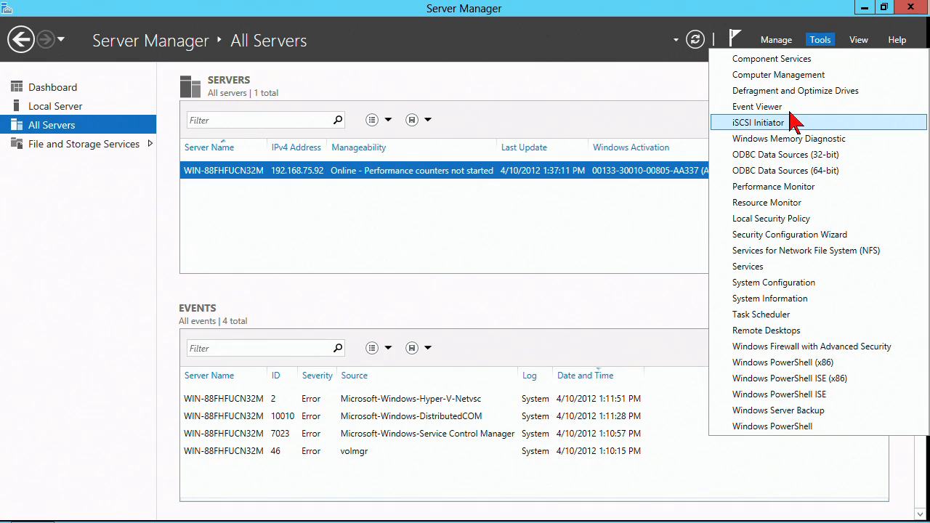
{"action": "mouse_move", "coordinate": [790, 106]}
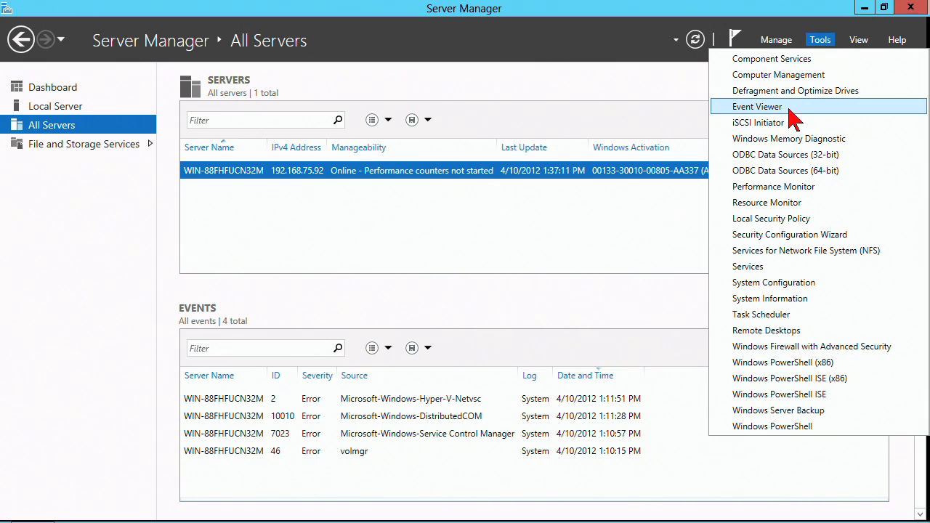
{"action": "mouse_move", "coordinate": [792, 91]}
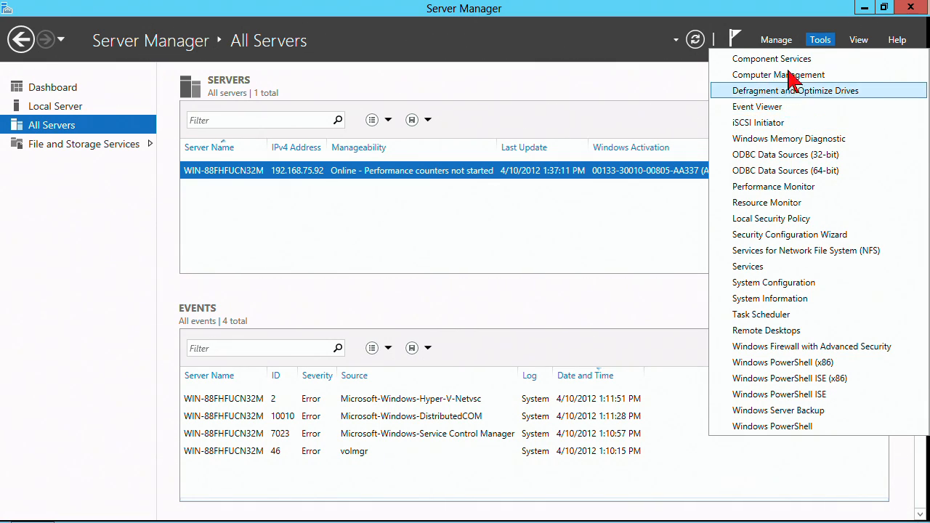
{"action": "mouse_move", "coordinate": [765, 329]}
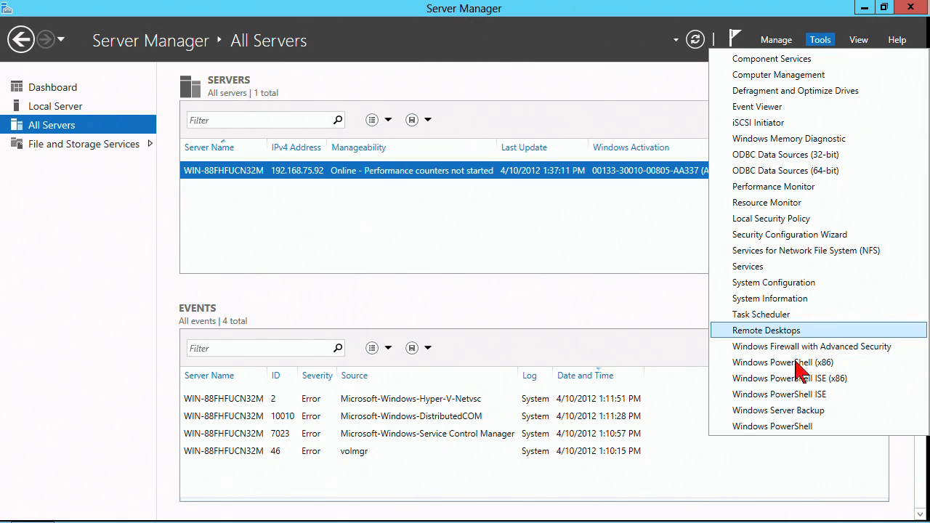
{"action": "mouse_move", "coordinate": [901, 62]}
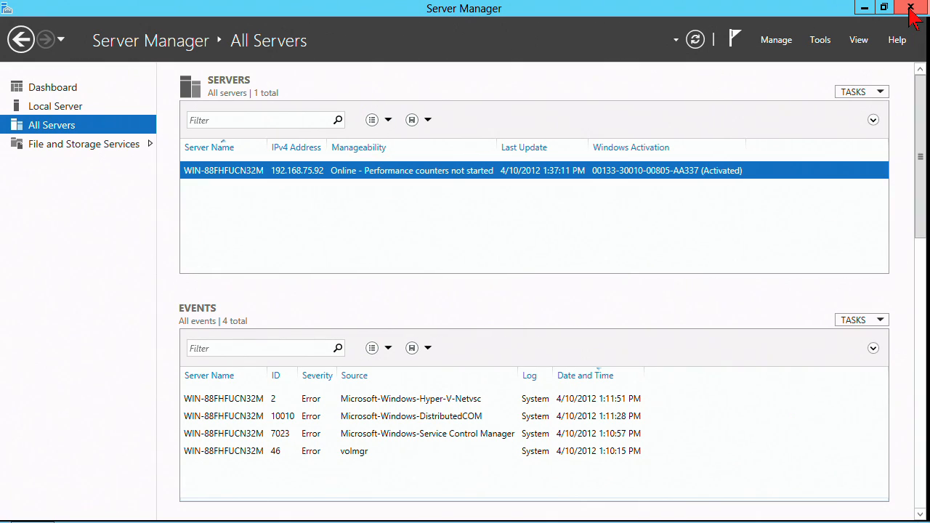
Close Server Manager, run 'control' to view Control Panel categories, then close it.
{"action": "left_click", "coordinate": [911, 8]}
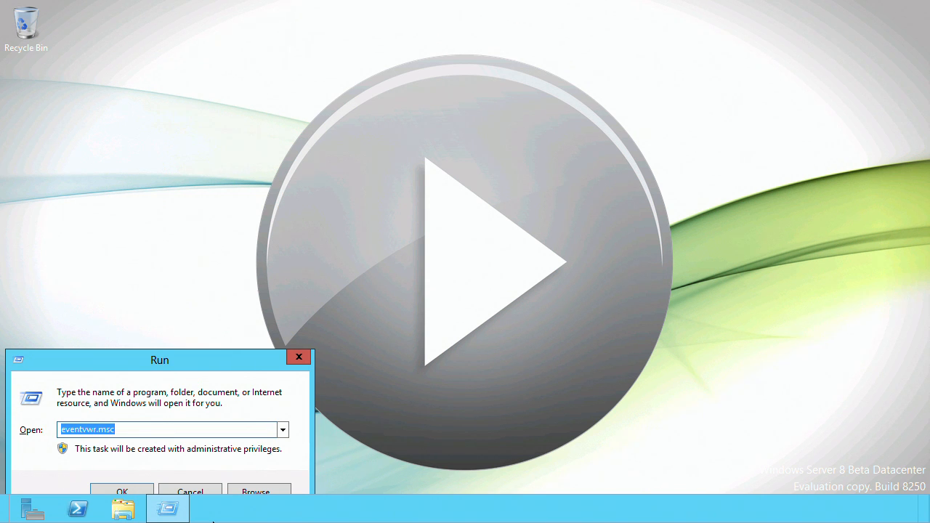
{"action": "type", "text": "control"}
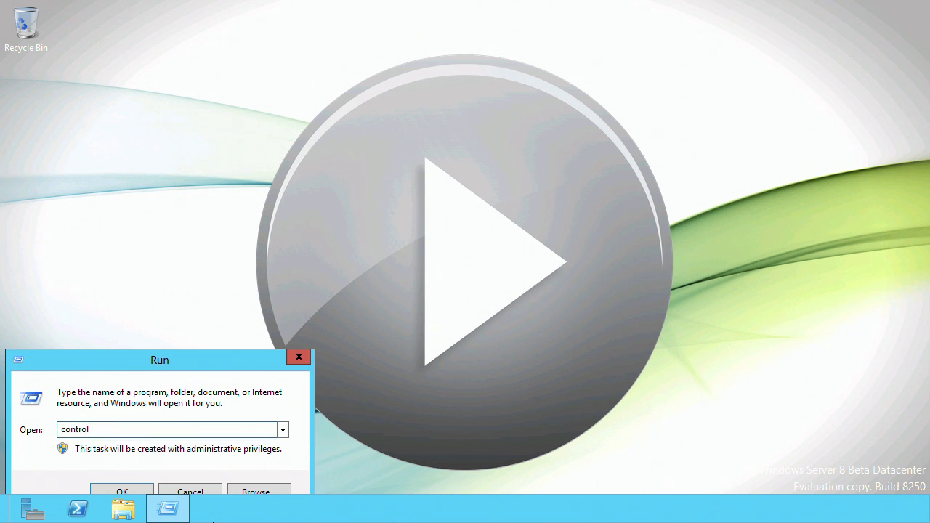
{"action": "left_click", "coordinate": [122, 492]}
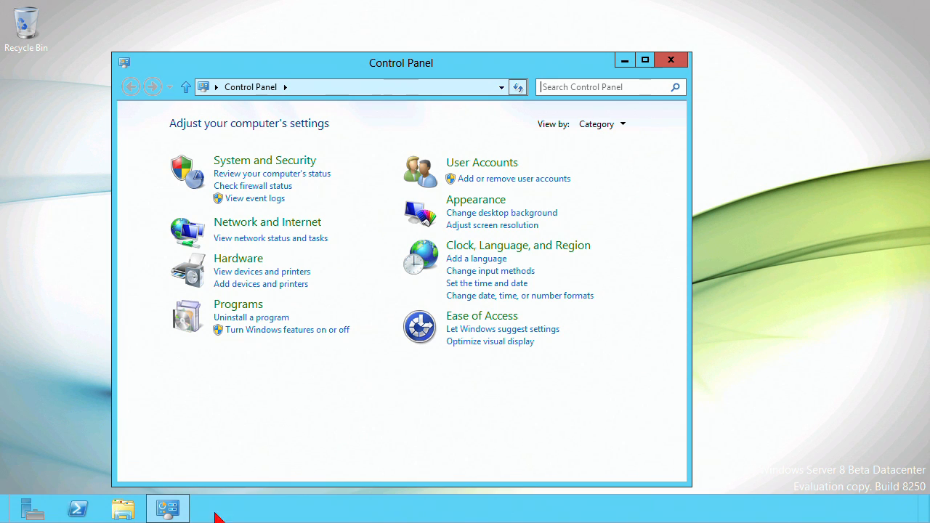
{"action": "left_click", "coordinate": [671, 59]}
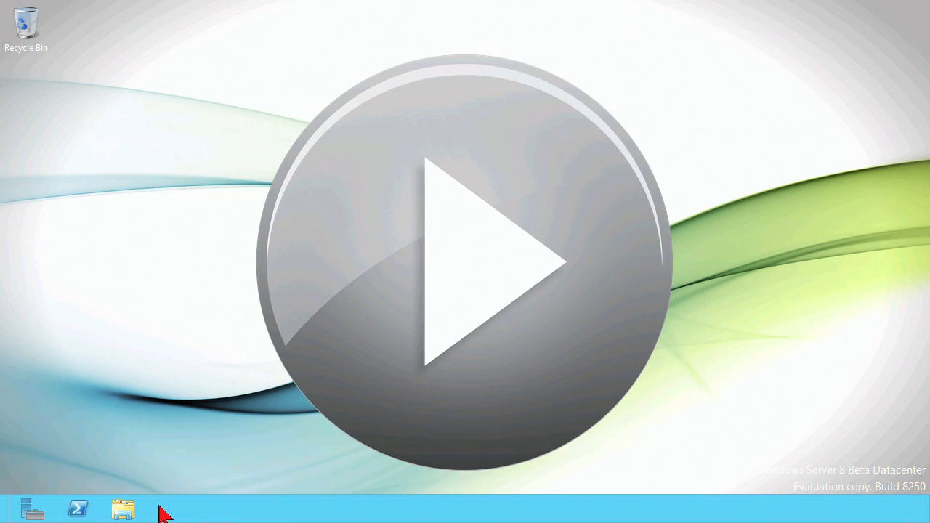
Browse Local Disk (C:), expand the ribbon permanently, and view the Drive and View tabs.
{"action": "left_click", "coordinate": [122, 509]}
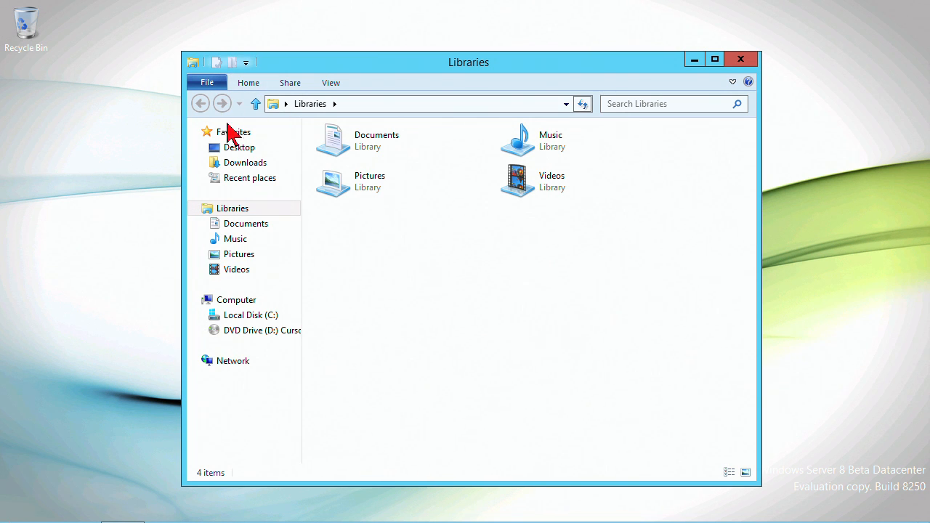
{"action": "left_click", "coordinate": [251, 315]}
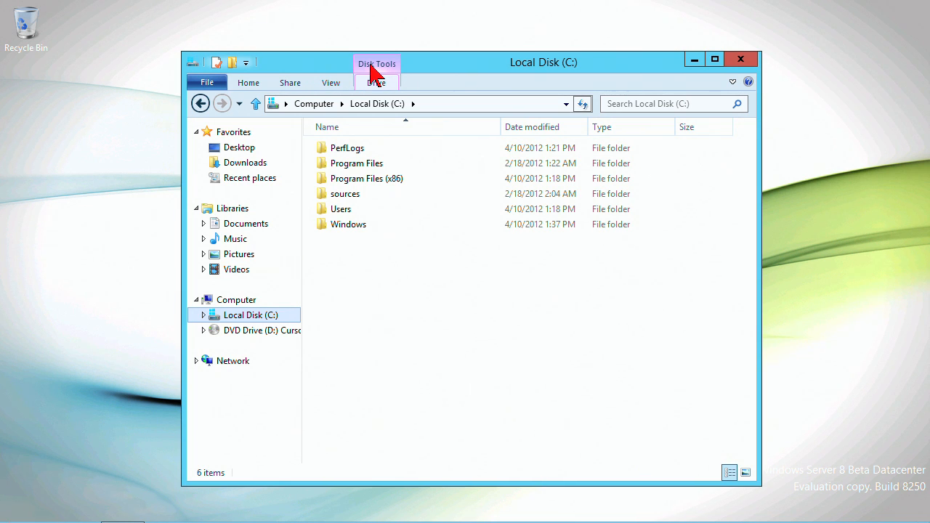
{"action": "mouse_move", "coordinate": [376, 78]}
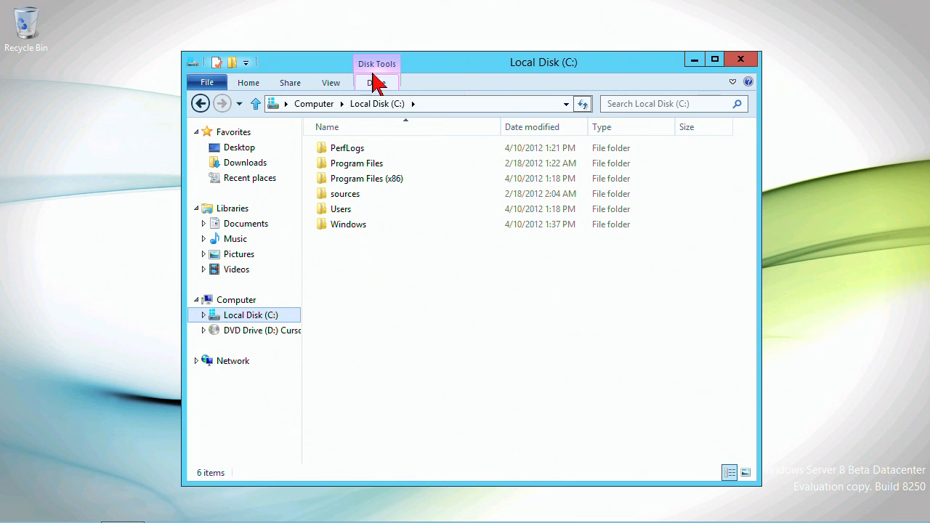
{"action": "left_click", "coordinate": [376, 82]}
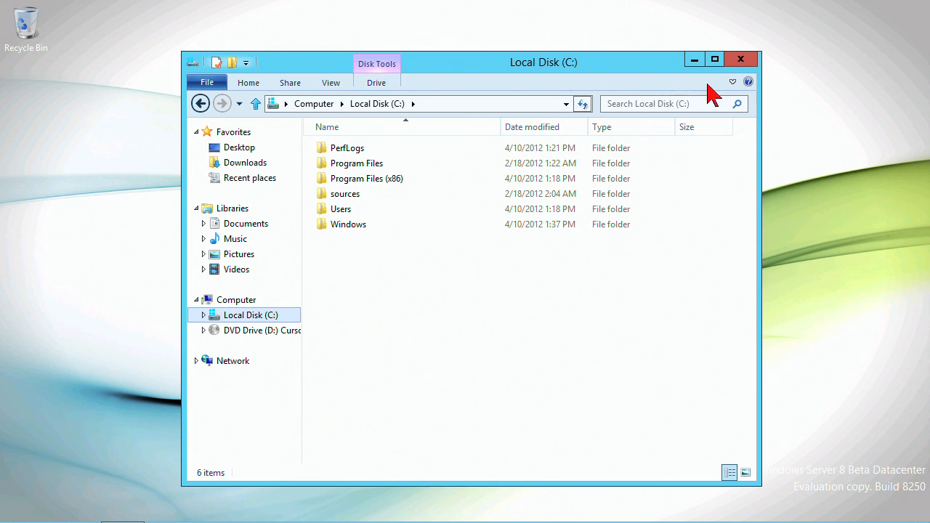
{"action": "mouse_move", "coordinate": [732, 82]}
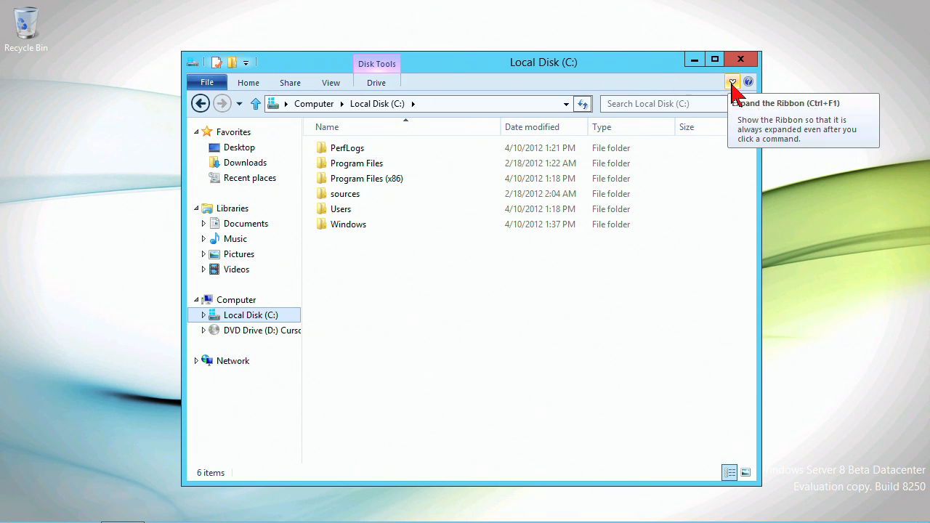
{"action": "left_click", "coordinate": [733, 82]}
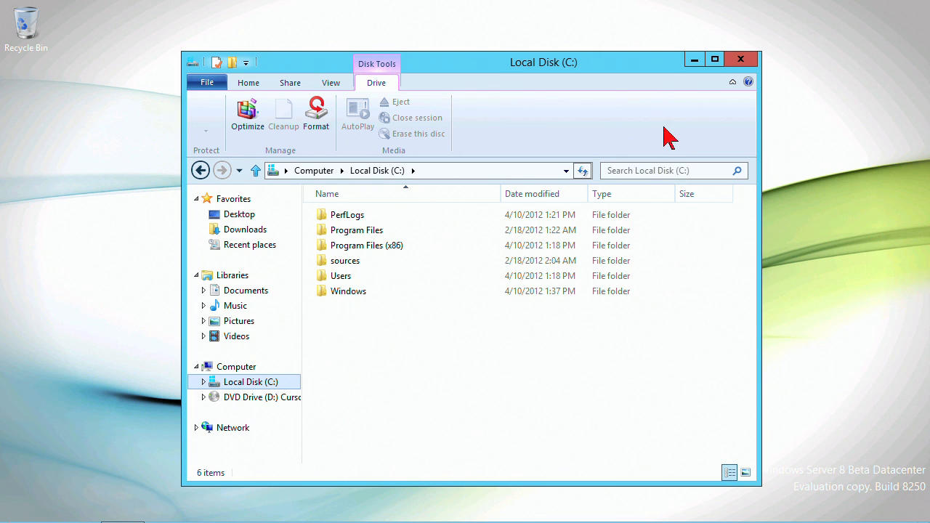
{"action": "mouse_move", "coordinate": [521, 132]}
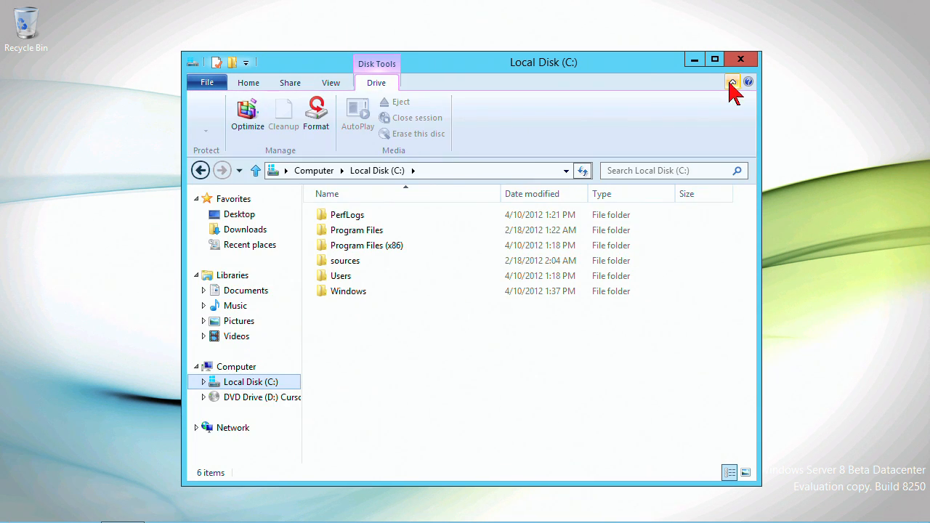
{"action": "left_click", "coordinate": [330, 82]}
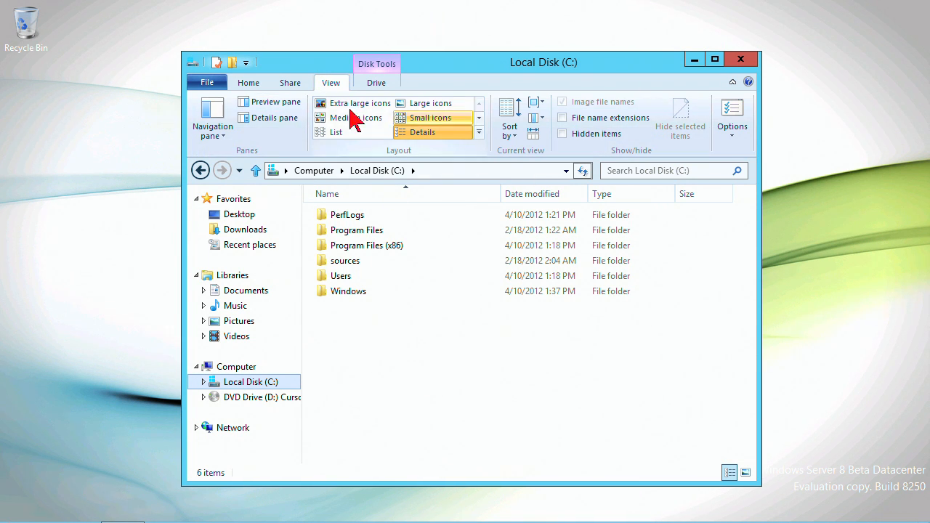
Enter the Users folder, select Public, and browse the Share and Home ribbon commands.
{"action": "left_click", "coordinate": [290, 82]}
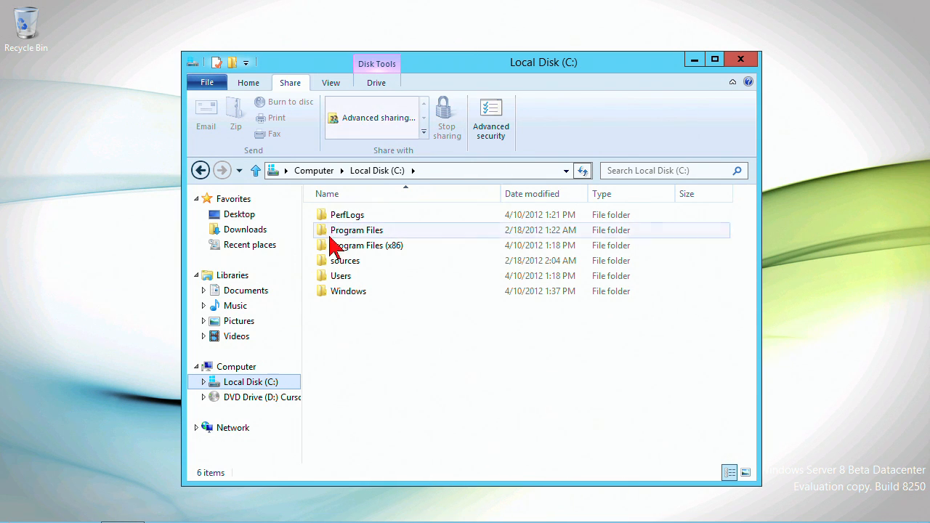
{"action": "double_click", "coordinate": [340, 275]}
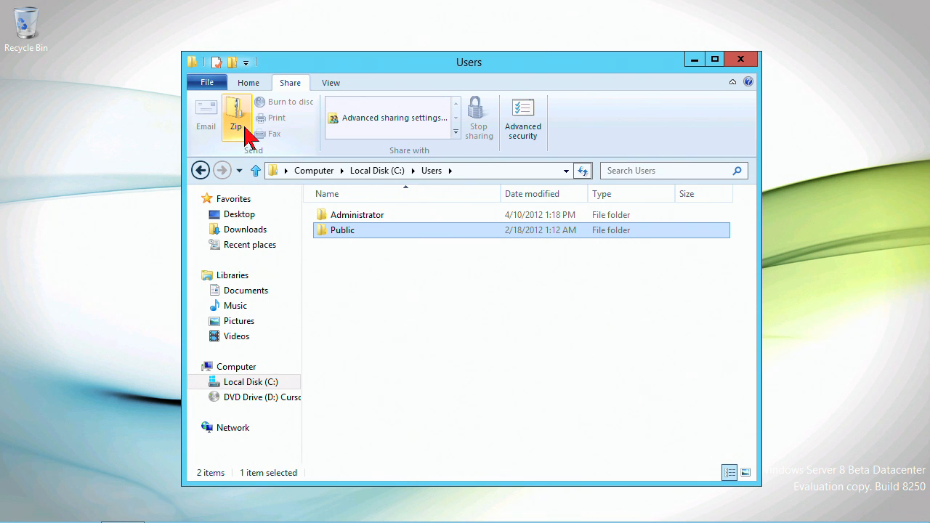
{"action": "mouse_move", "coordinate": [274, 115]}
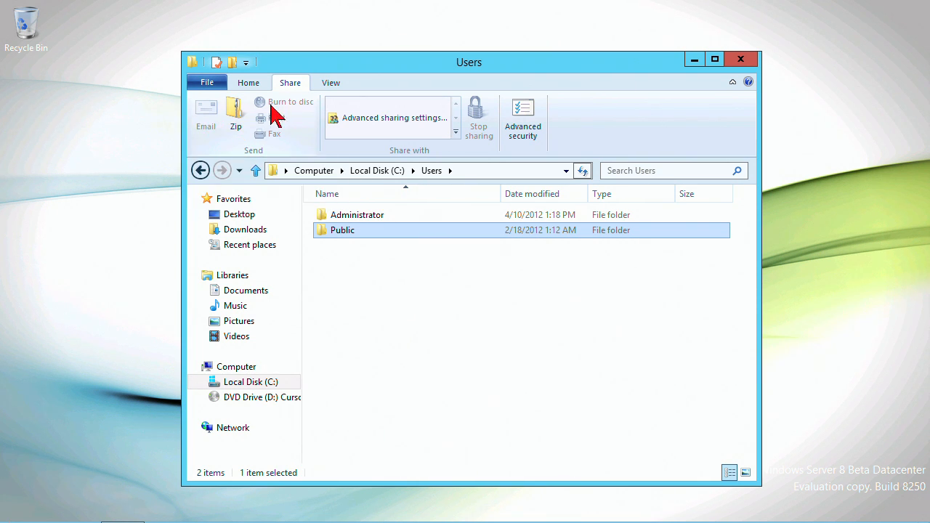
{"action": "mouse_move", "coordinate": [294, 138]}
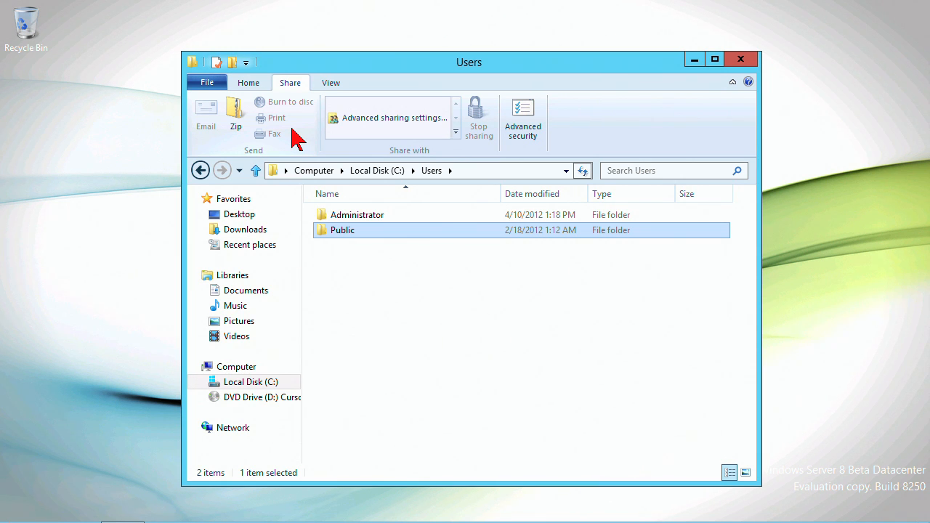
{"action": "left_click", "coordinate": [251, 381]}
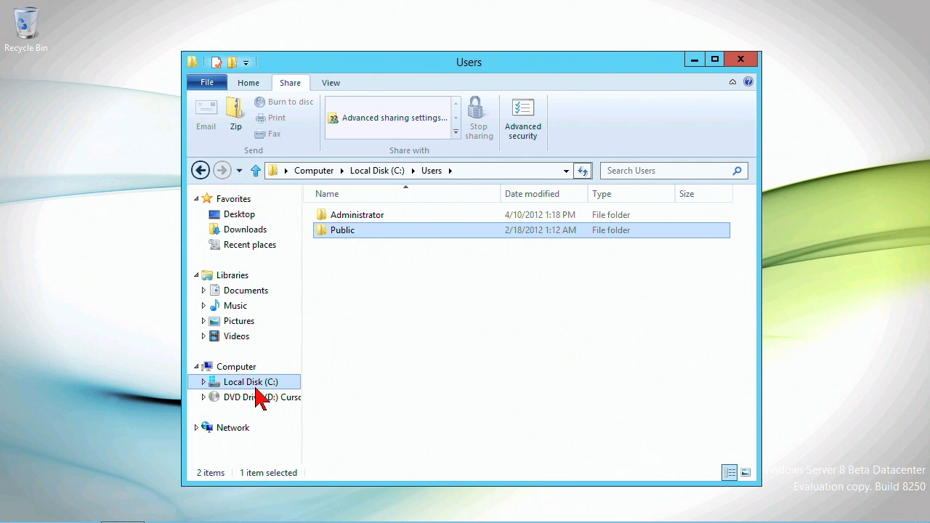
{"action": "left_click", "coordinate": [247, 82]}
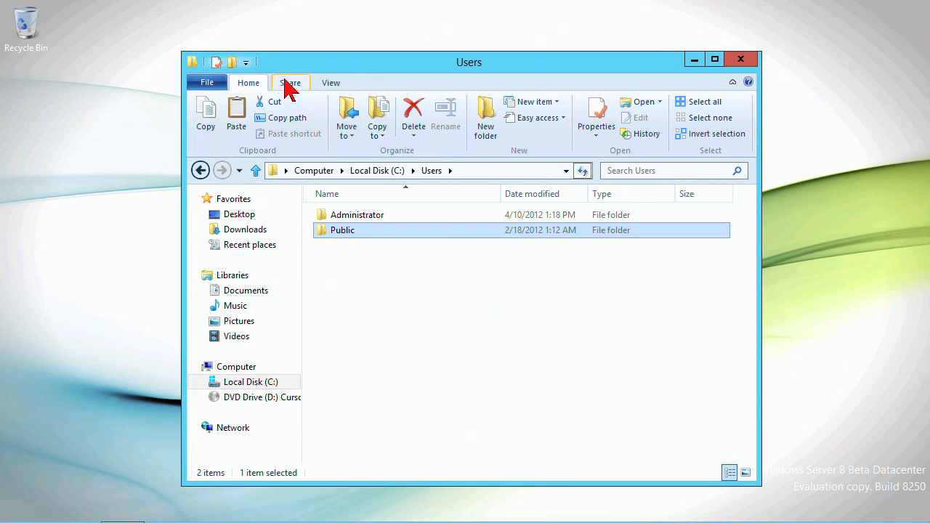
{"action": "left_click", "coordinate": [247, 62]}
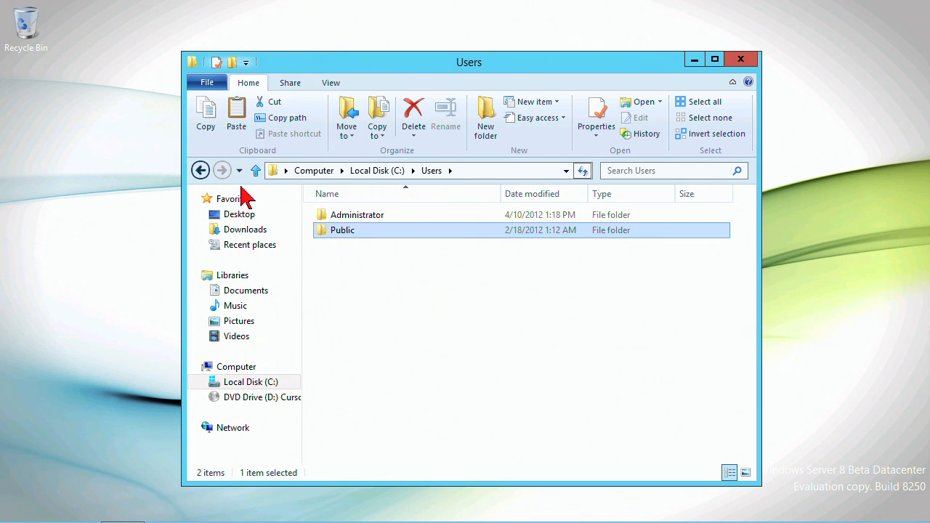
Go back to Libraries and choose Control Panel from the address bar dropdown.
{"action": "left_click", "coordinate": [200, 170]}
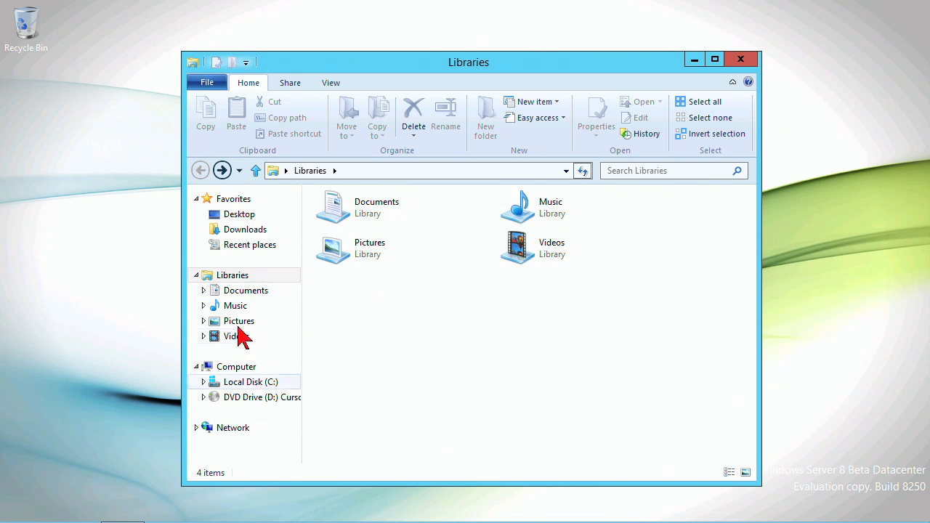
{"action": "mouse_move", "coordinate": [251, 373]}
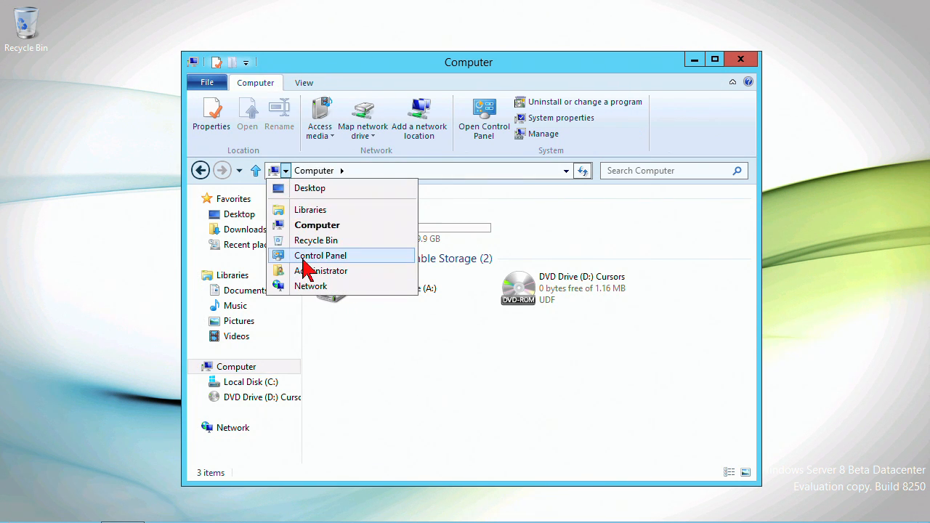
{"action": "left_click", "coordinate": [320, 255]}
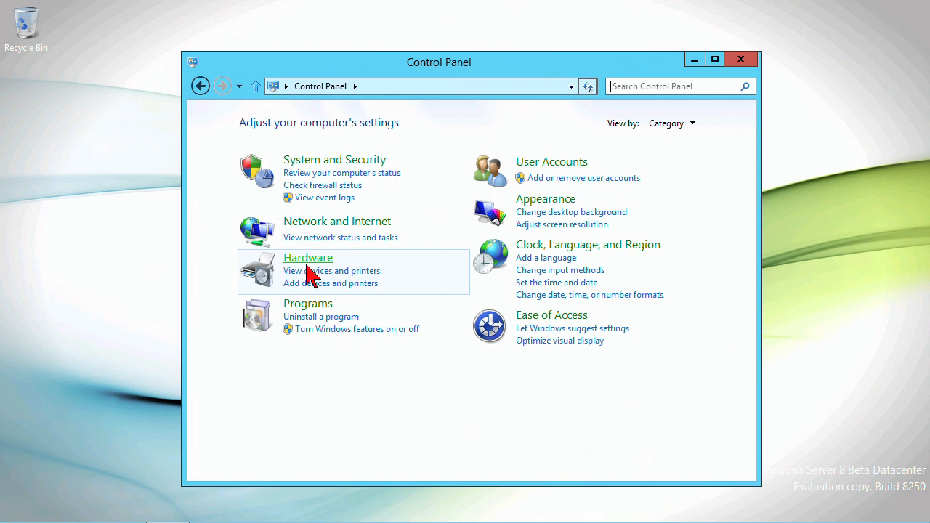
{"action": "mouse_move", "coordinate": [665, 113]}
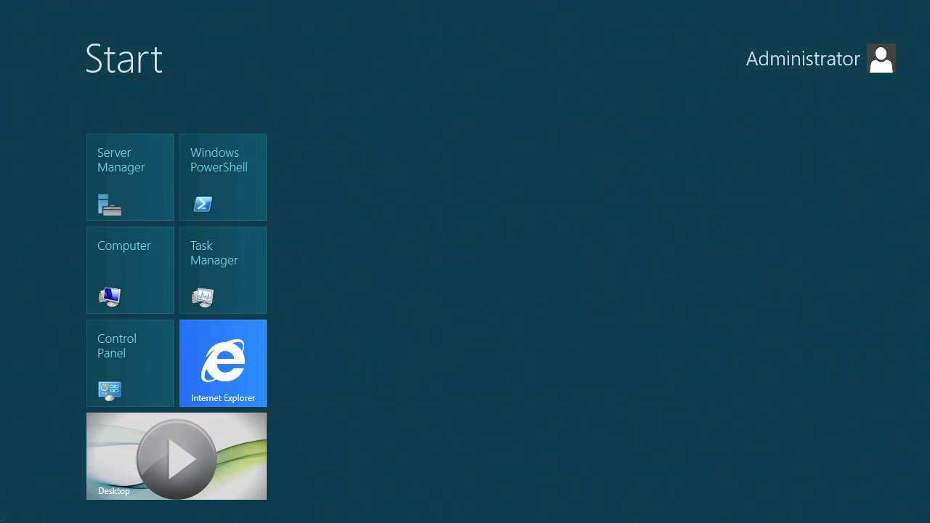
{"action": "mouse_move", "coordinate": [58, 294]}
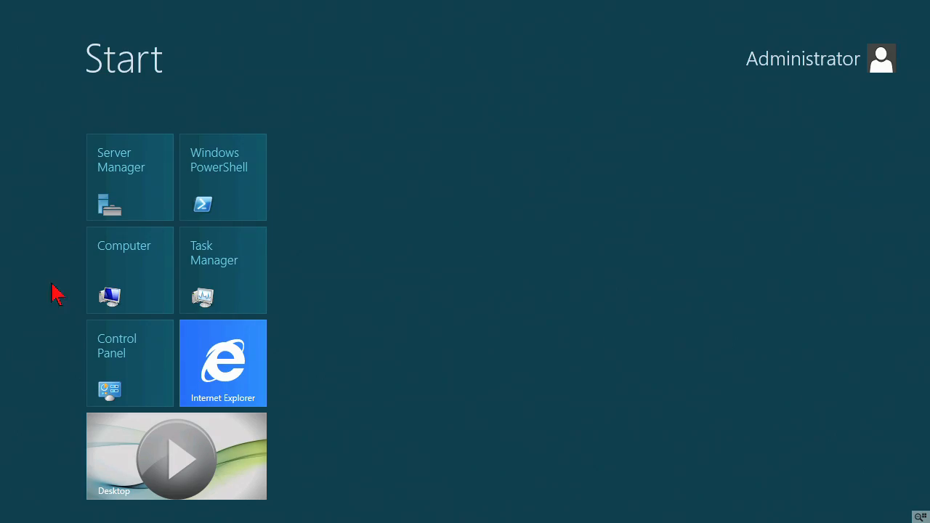
{"action": "mouse_move", "coordinate": [225, 425]}
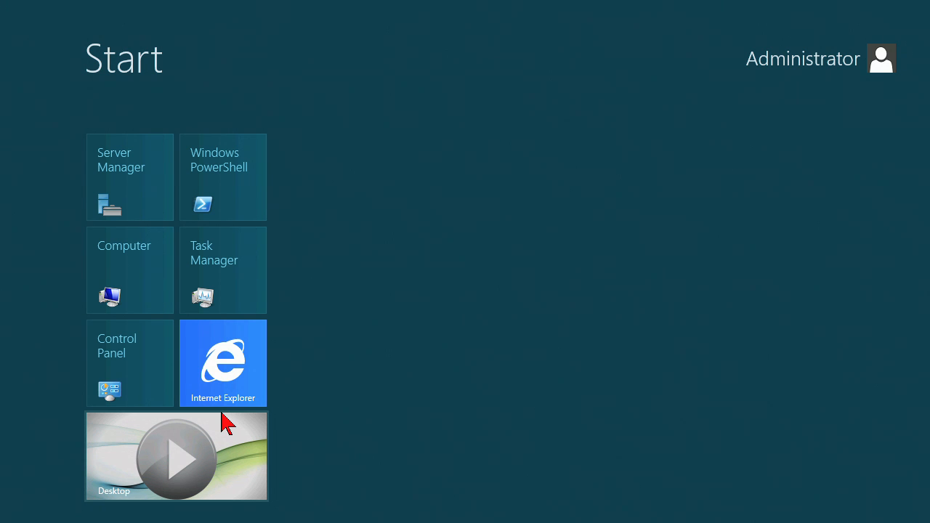
{"action": "mouse_move", "coordinate": [454, 294]}
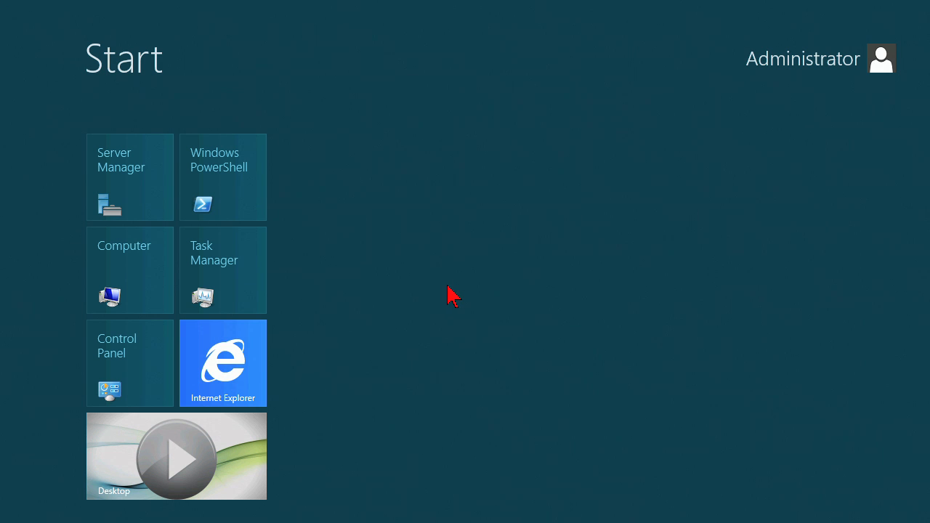
{"action": "mouse_move", "coordinate": [837, 97]}
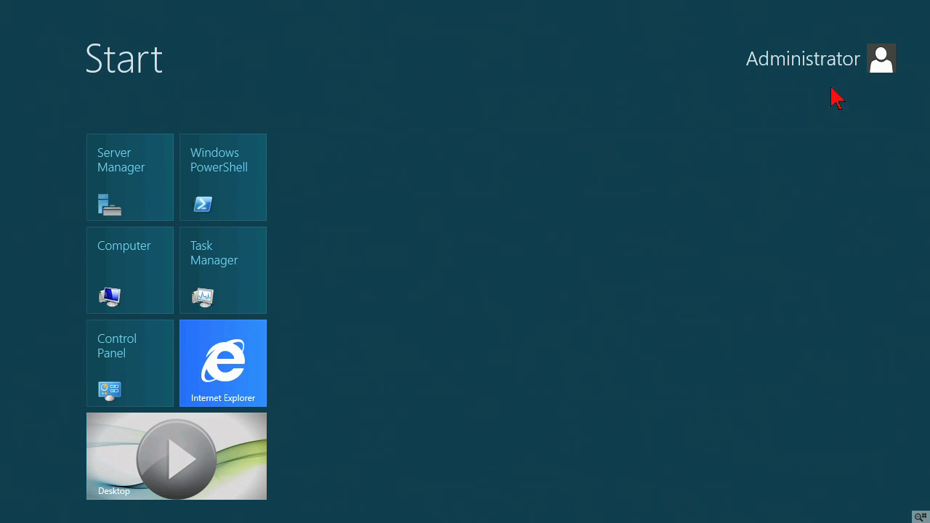
{"action": "left_click", "coordinate": [803, 58]}
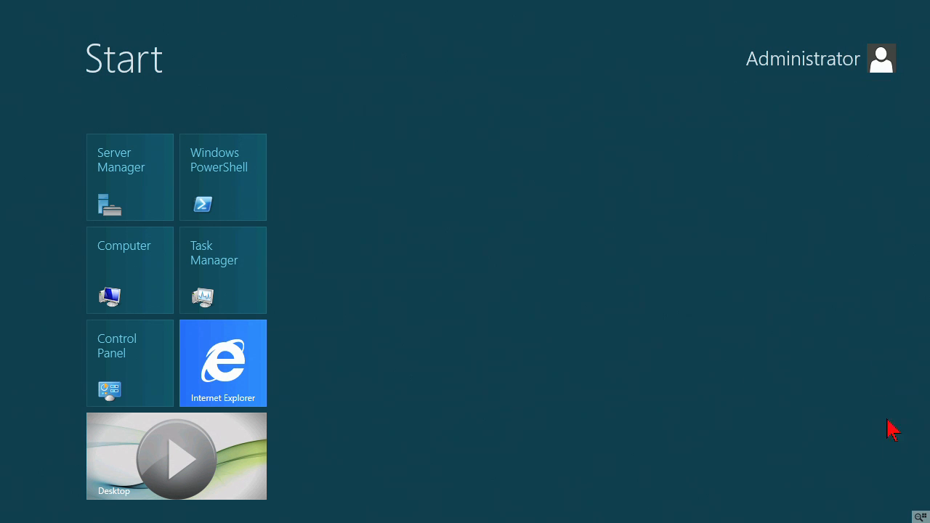
{"action": "mouse_move", "coordinate": [281, 462]}
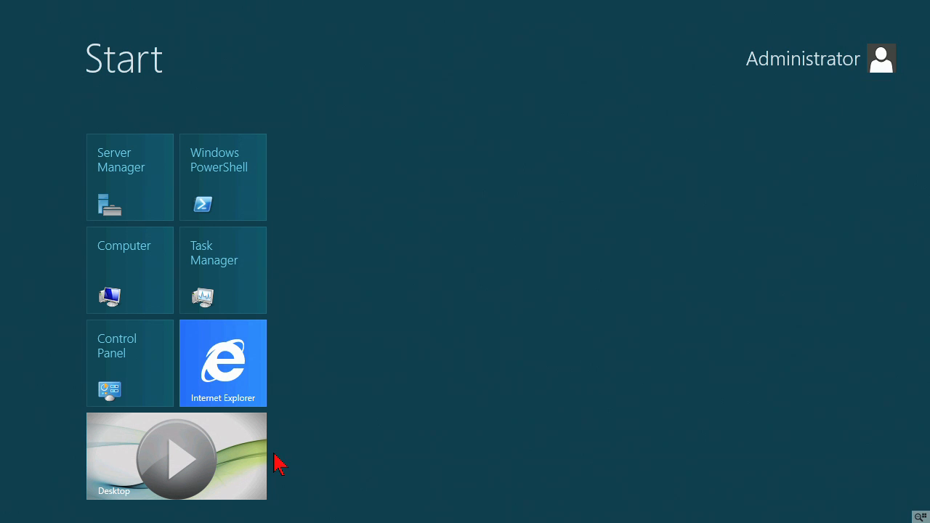
{"action": "mouse_move", "coordinate": [190, 466]}
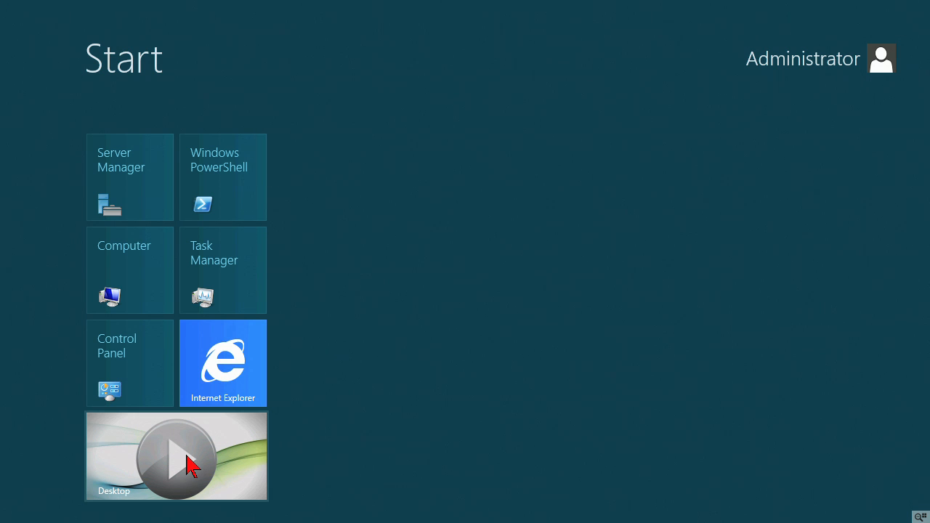
{"action": "mouse_move", "coordinate": [148, 262]}
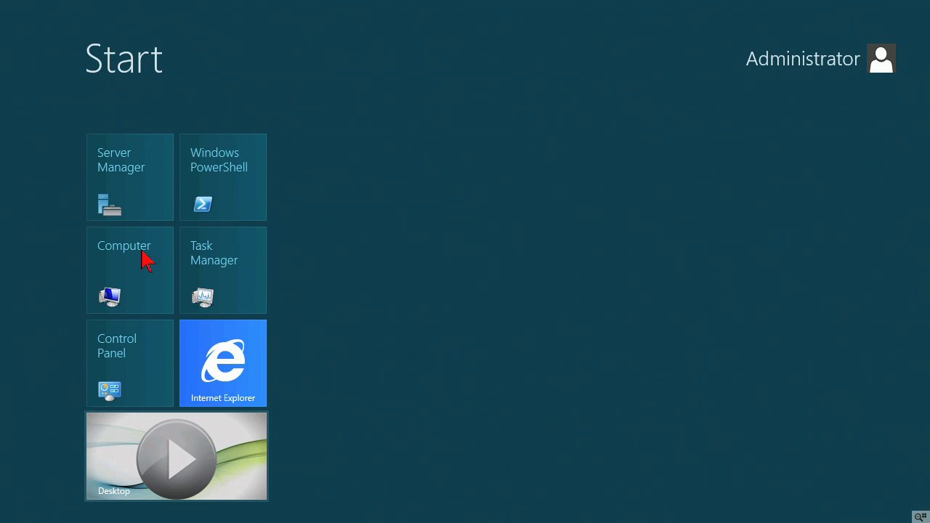
{"action": "mouse_move", "coordinate": [140, 340]}
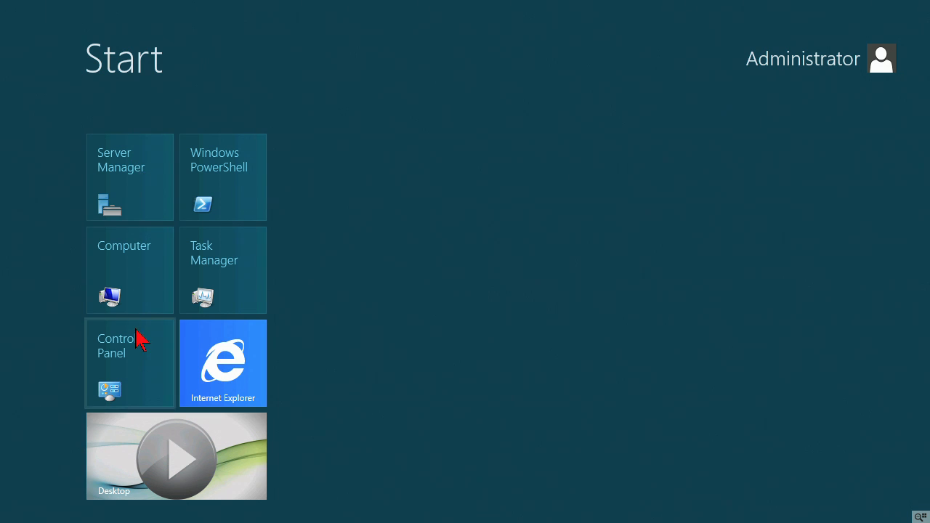
{"action": "mouse_move", "coordinate": [144, 196]}
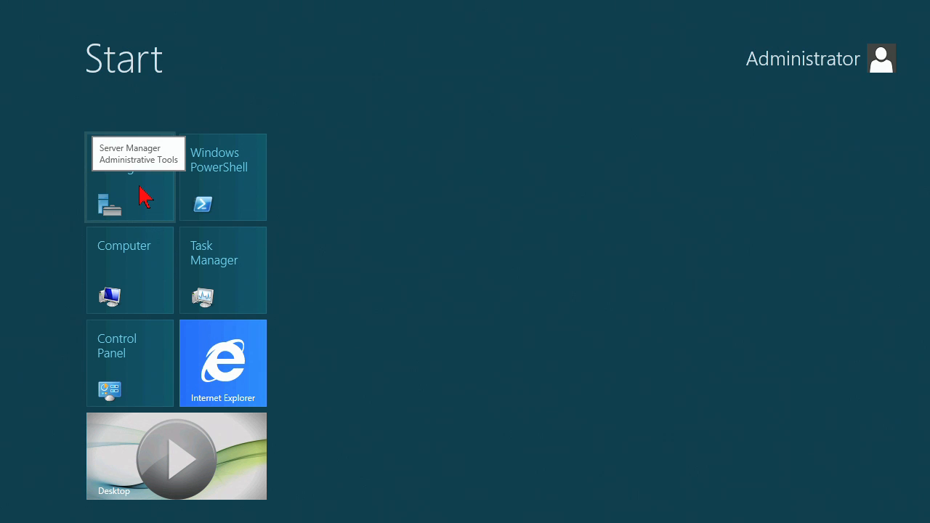
{"action": "mouse_move", "coordinate": [210, 240]}
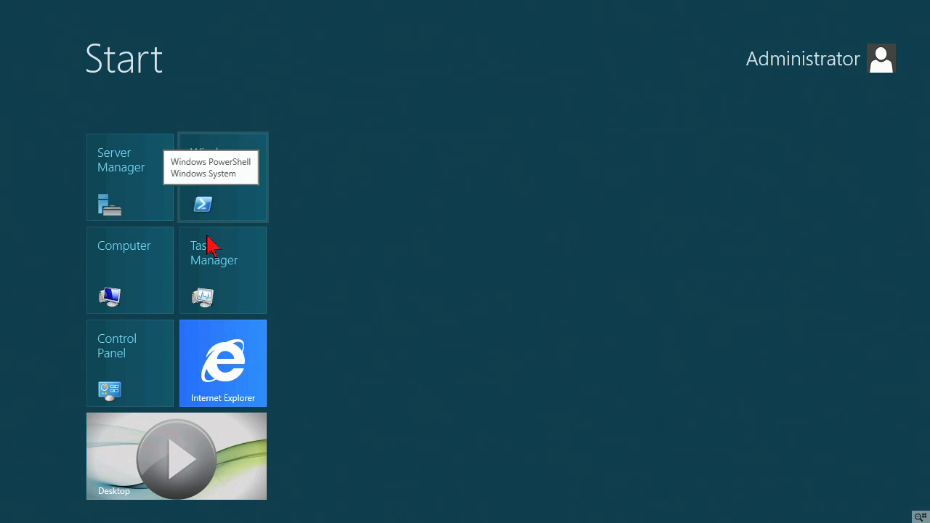
{"action": "mouse_move", "coordinate": [130, 284]}
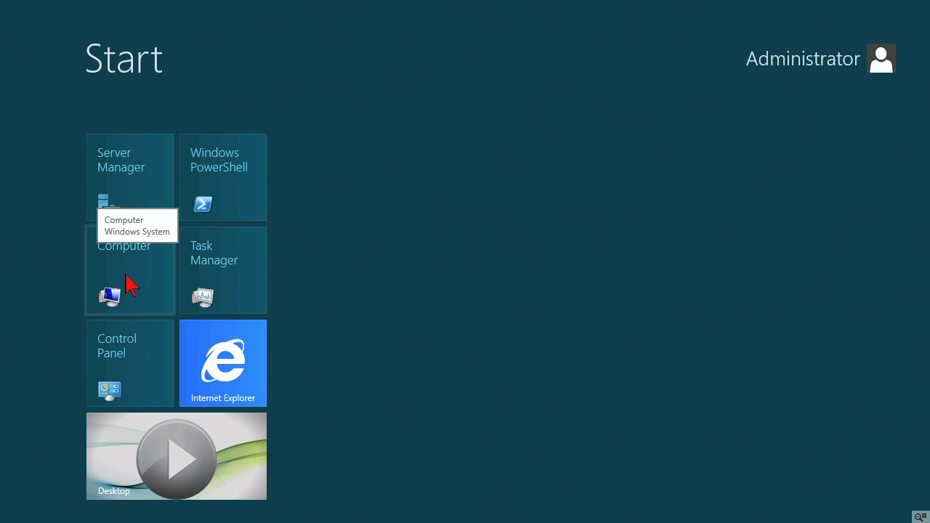
{"action": "mouse_move", "coordinate": [212, 448]}
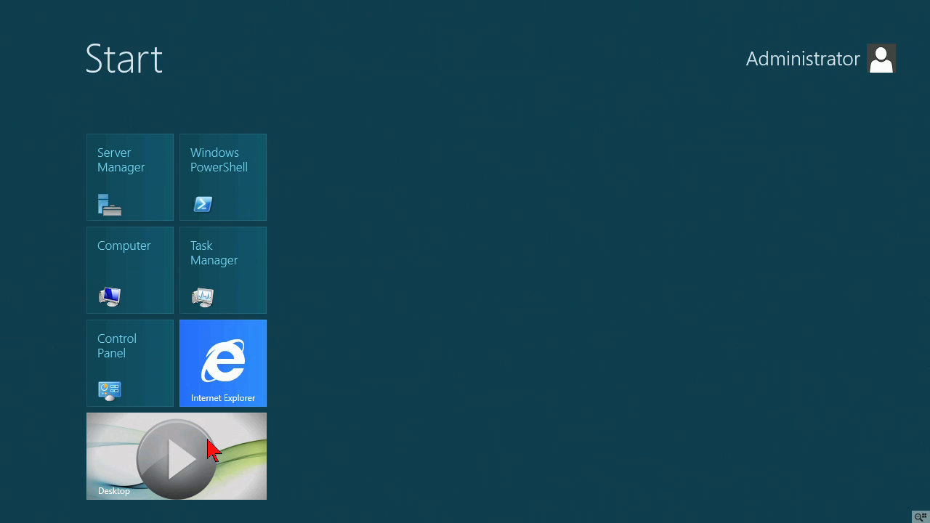
{"action": "mouse_move", "coordinate": [434, 311]}
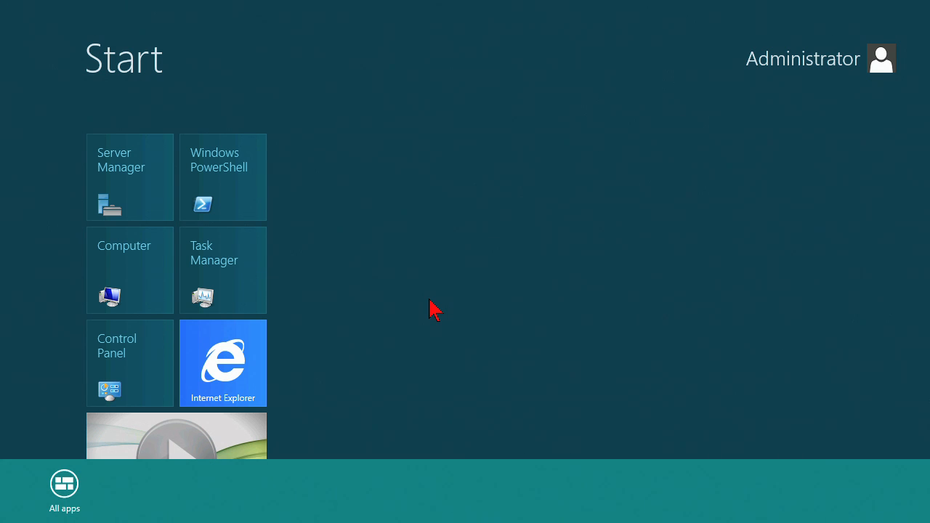
{"action": "mouse_move", "coordinate": [354, 351]}
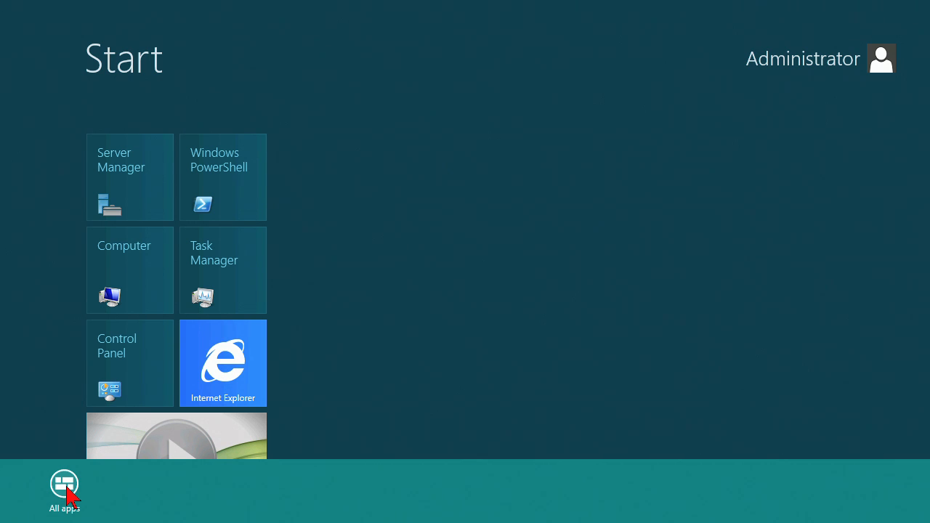
{"action": "left_click", "coordinate": [64, 490]}
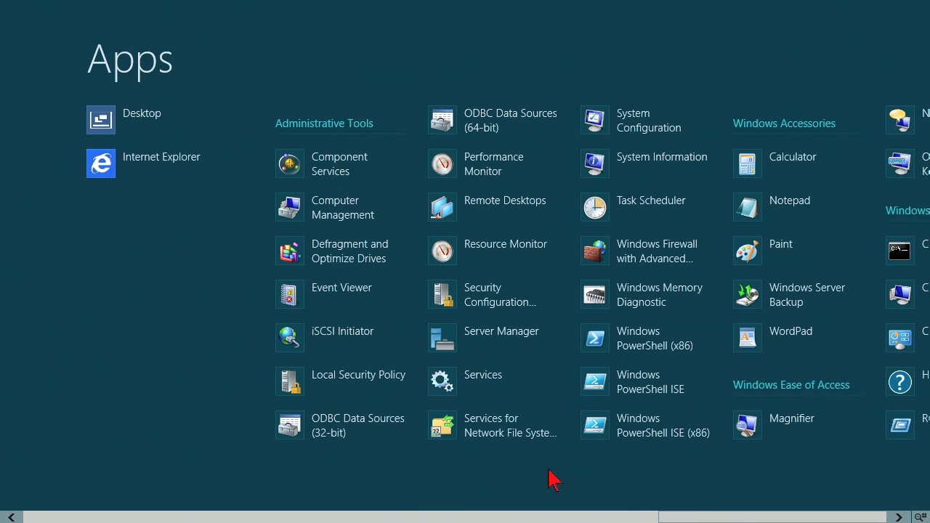
{"action": "mouse_move", "coordinate": [607, 520]}
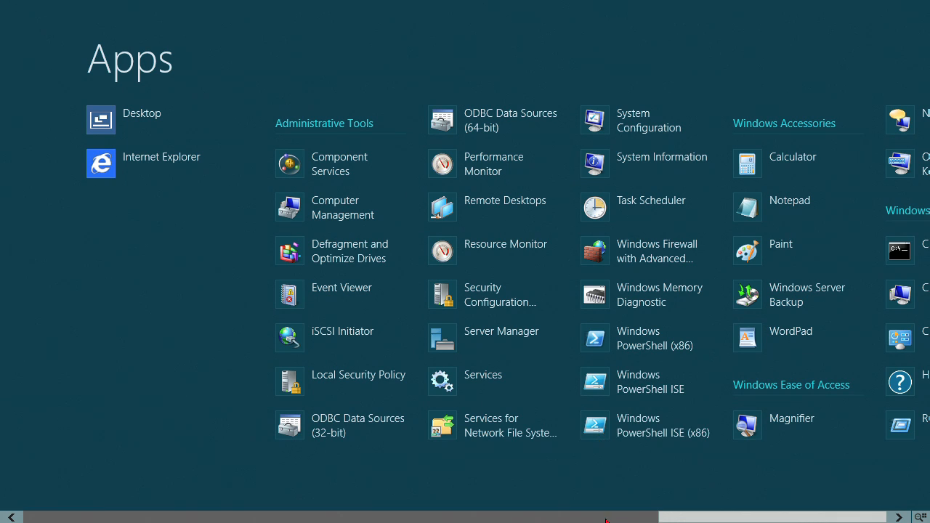
{"action": "scroll", "scroll_direction": "right", "scroll_amount": 3}
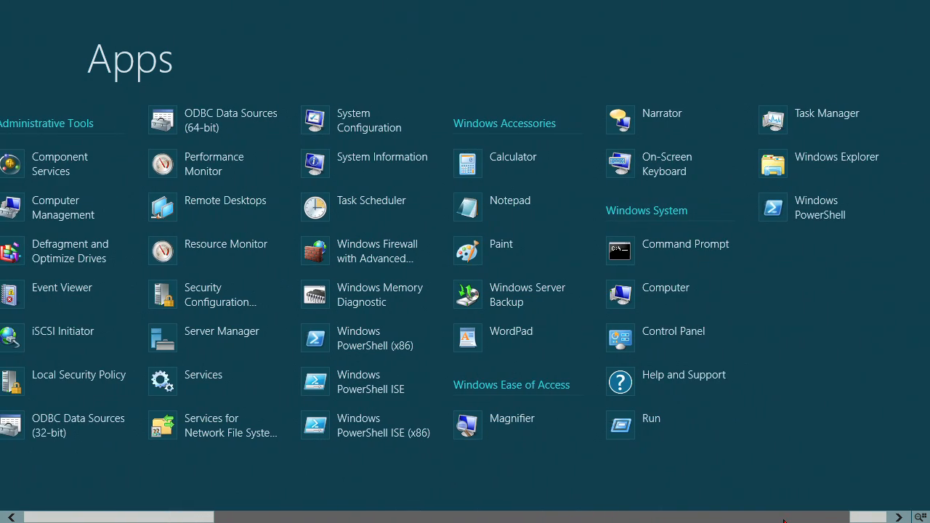
{"action": "scroll", "scroll_direction": "right", "scroll_amount": 3}
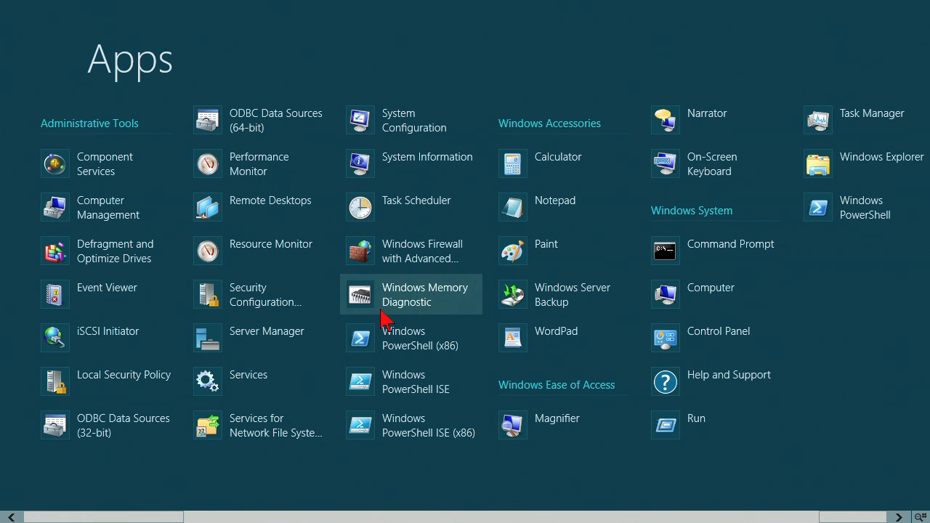
{"action": "mouse_move", "coordinate": [267, 332]}
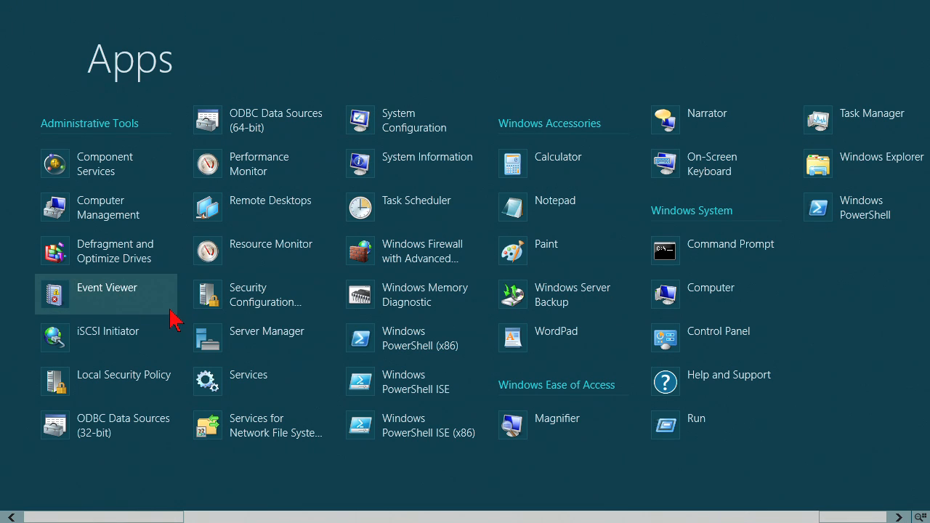
{"action": "mouse_move", "coordinate": [269, 207]}
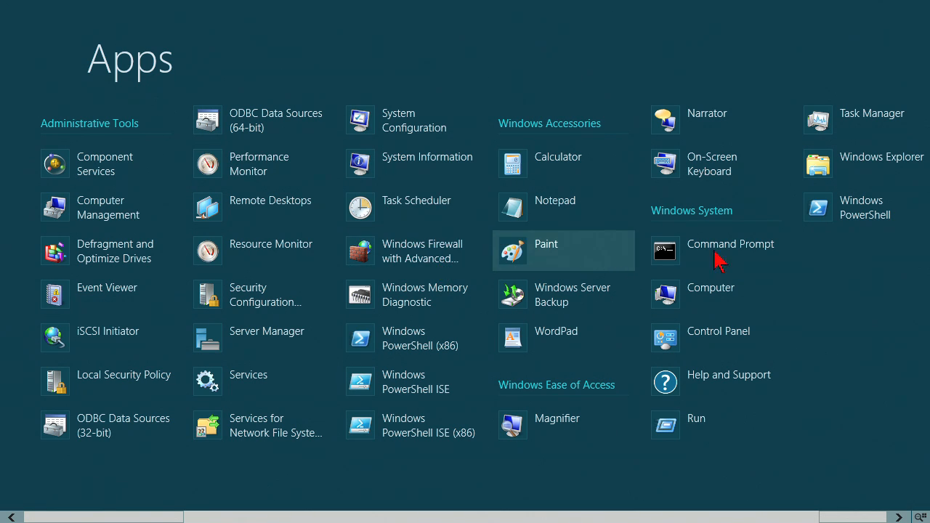
{"action": "mouse_move", "coordinate": [739, 412]}
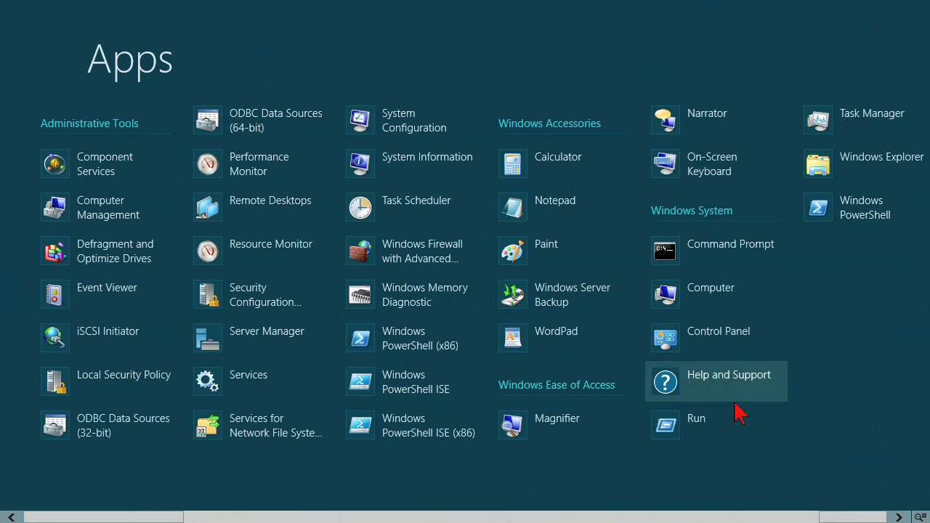
{"action": "mouse_move", "coordinate": [716, 120]}
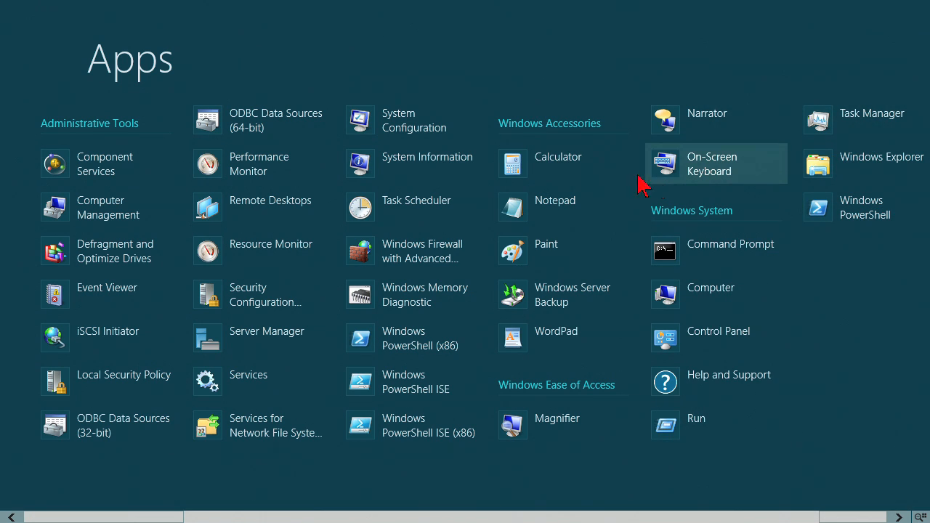
{"action": "mouse_move", "coordinate": [427, 164]}
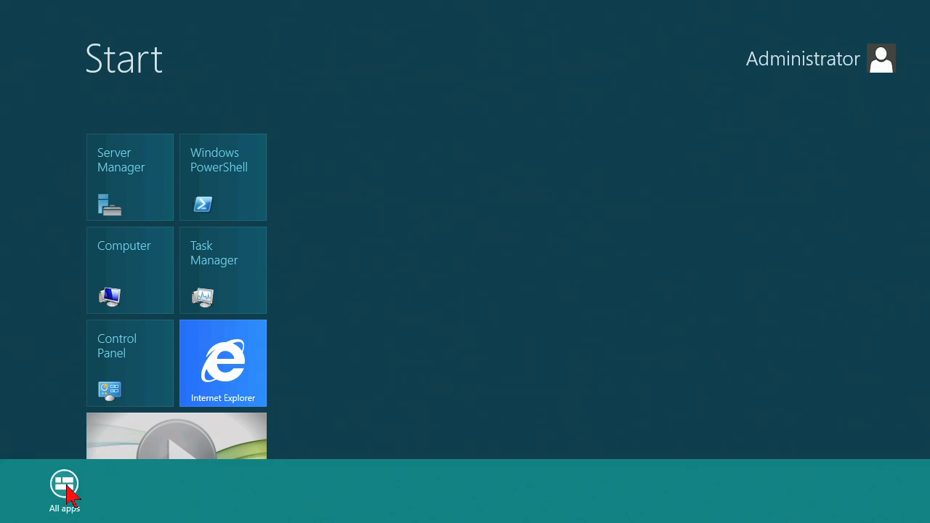
Dismiss the Start app bar and switch to the All apps list.
{"action": "left_click", "coordinate": [64, 486]}
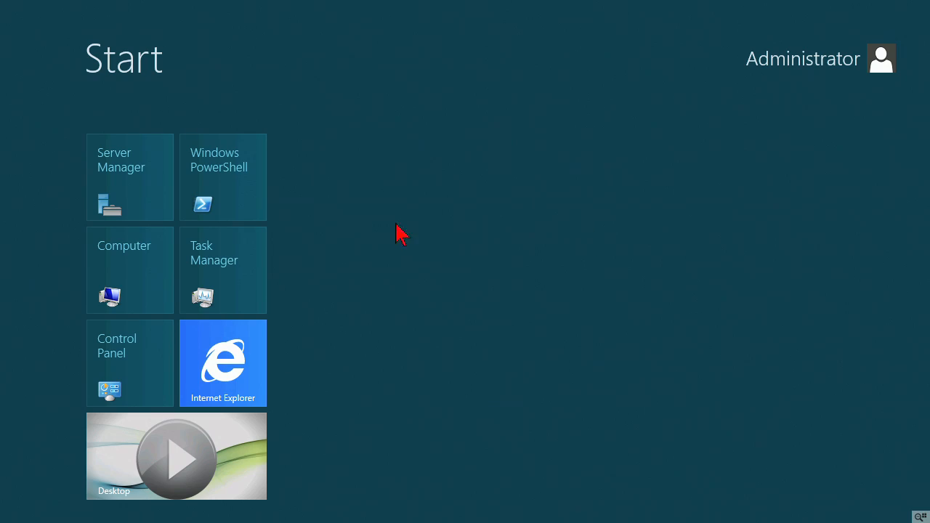
{"action": "mouse_move", "coordinate": [479, 338]}
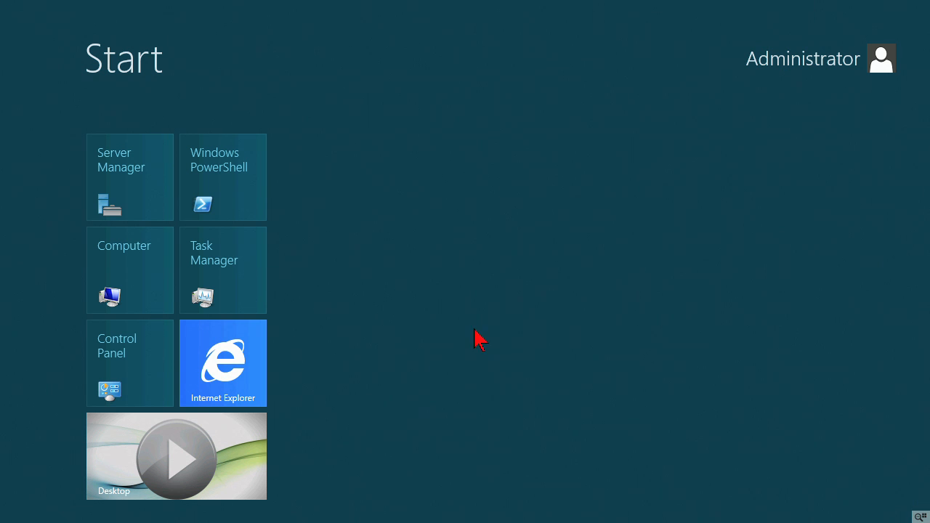
{"action": "mouse_move", "coordinate": [356, 193]}
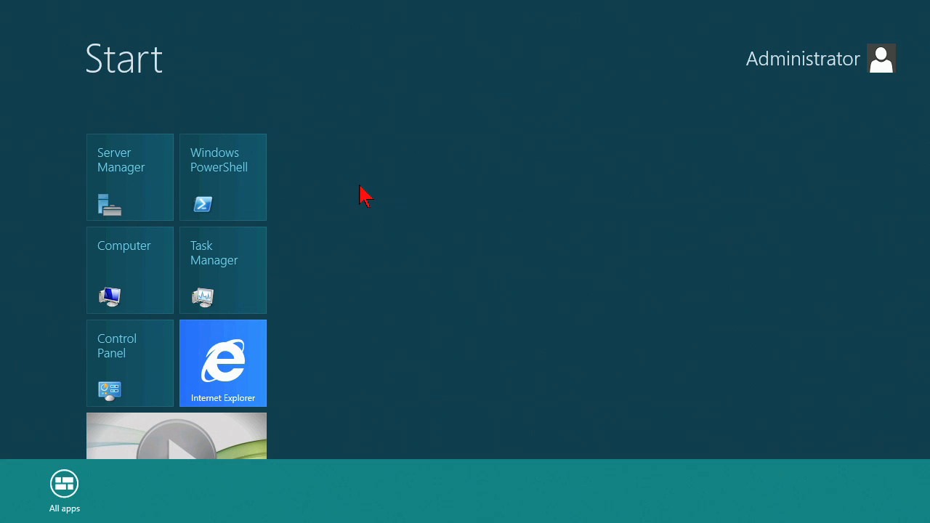
{"action": "left_click", "coordinate": [64, 490]}
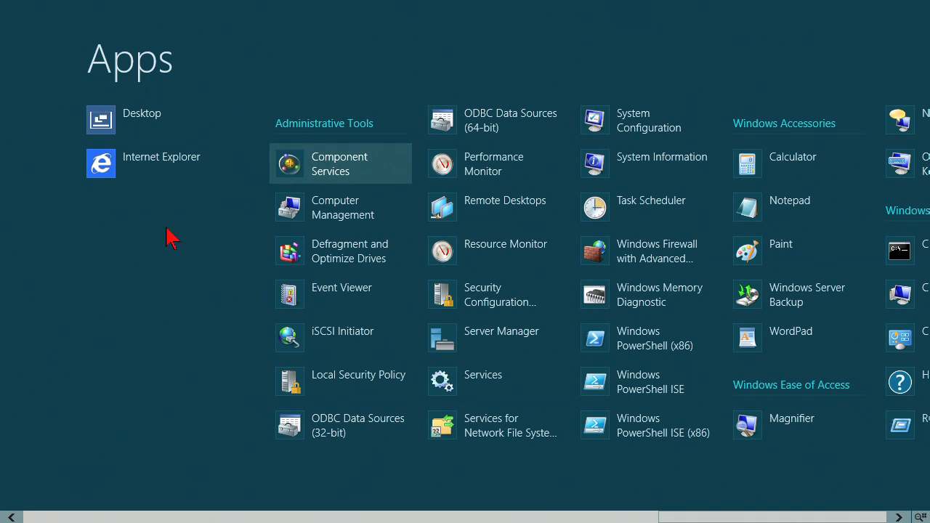
{"action": "mouse_move", "coordinate": [341, 207]}
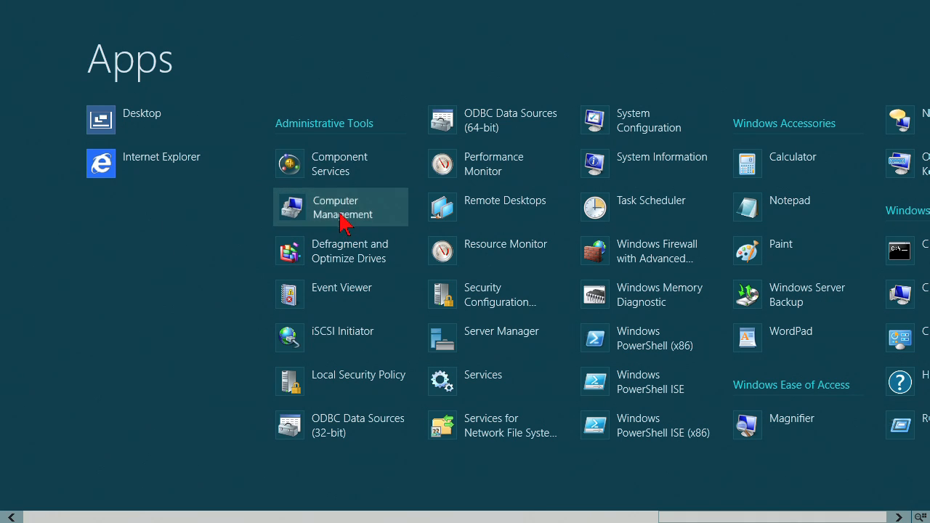
Pin Windows Firewall with Advanced Security from the Apps list as a Start tile.
{"action": "right_click", "coordinate": [342, 207]}
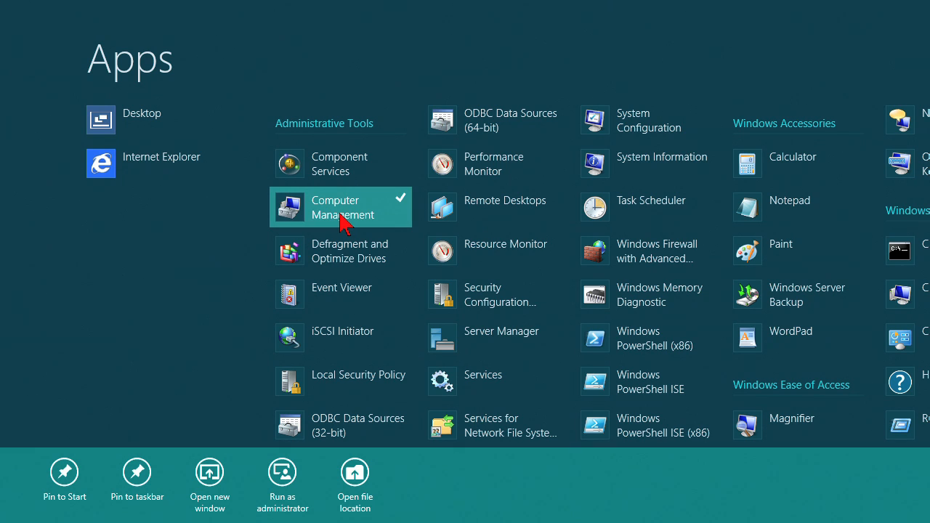
{"action": "mouse_move", "coordinate": [358, 225]}
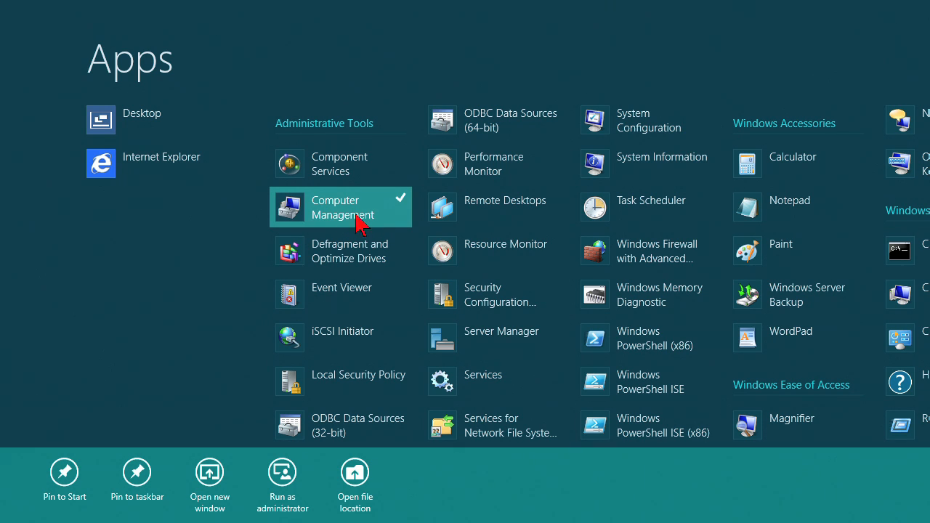
{"action": "mouse_move", "coordinate": [167, 414]}
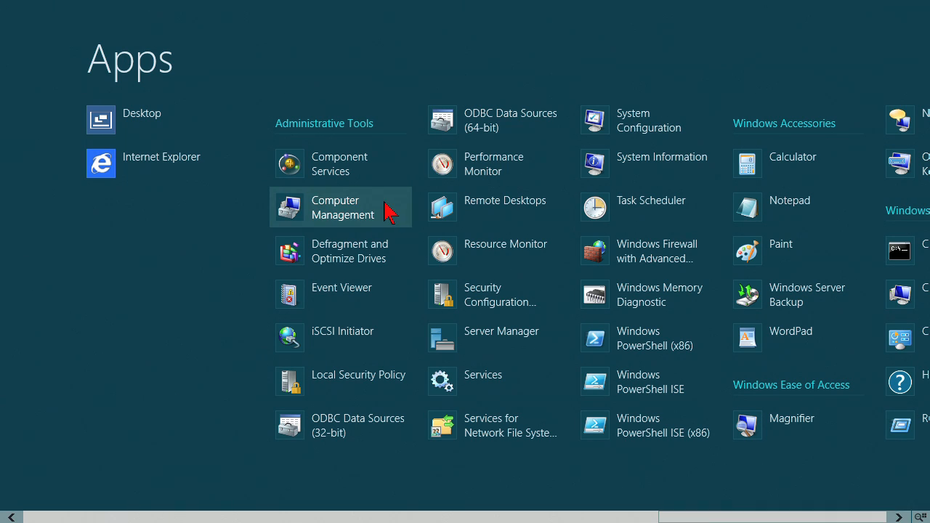
{"action": "right_click", "coordinate": [645, 251]}
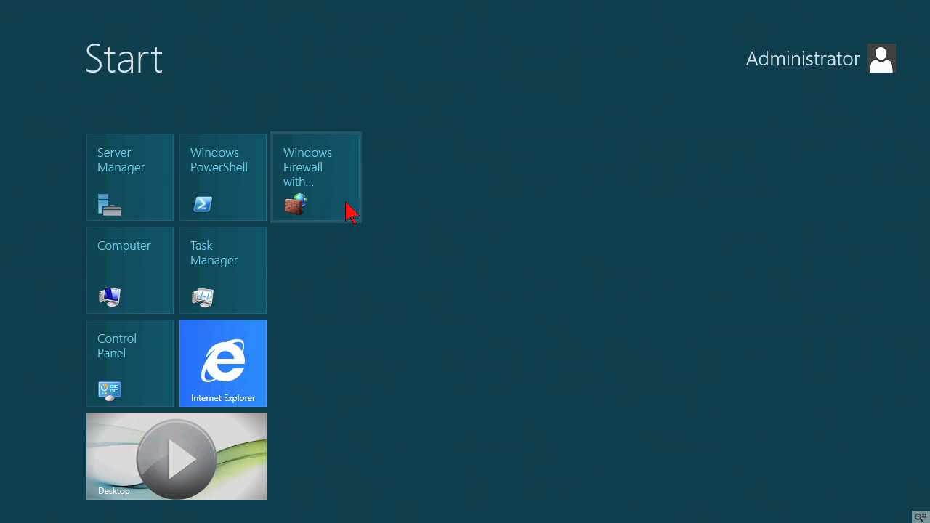
{"action": "mouse_move", "coordinate": [374, 237]}
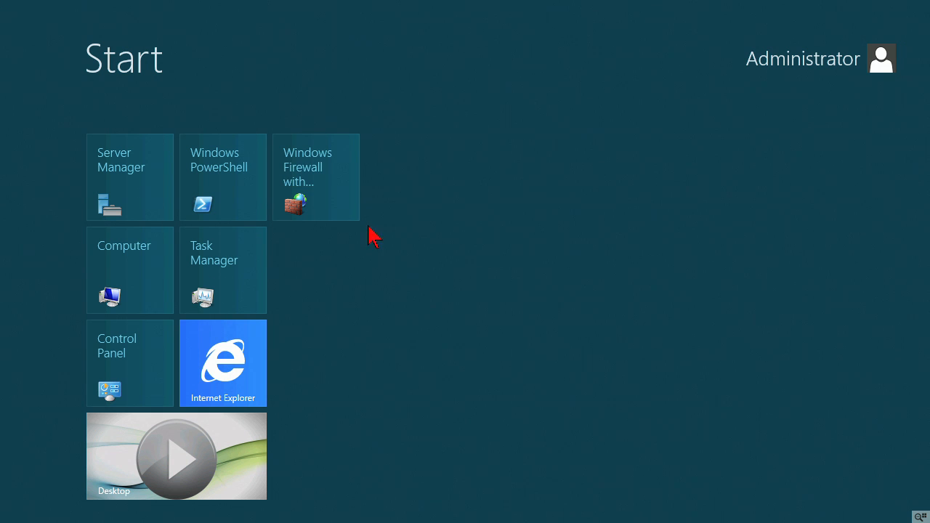
{"action": "mouse_move", "coordinate": [354, 264]}
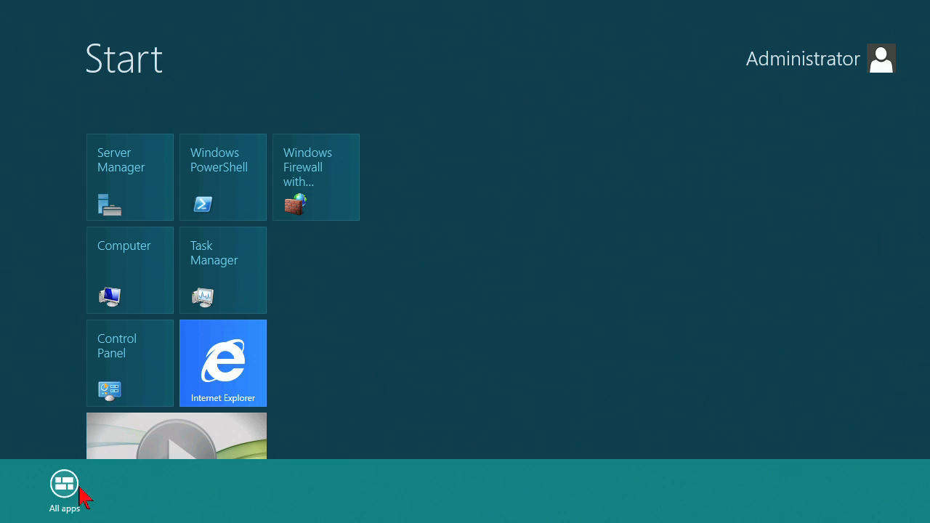
Open All apps and scroll right to reach Windows Server Backup.
{"action": "left_click", "coordinate": [64, 490]}
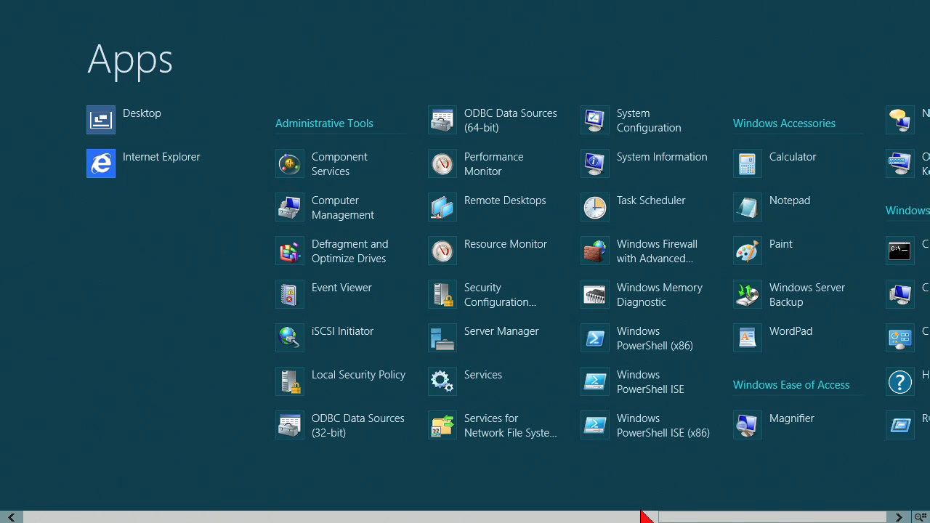
{"action": "scroll", "scroll_direction": "right", "scroll_amount": 3}
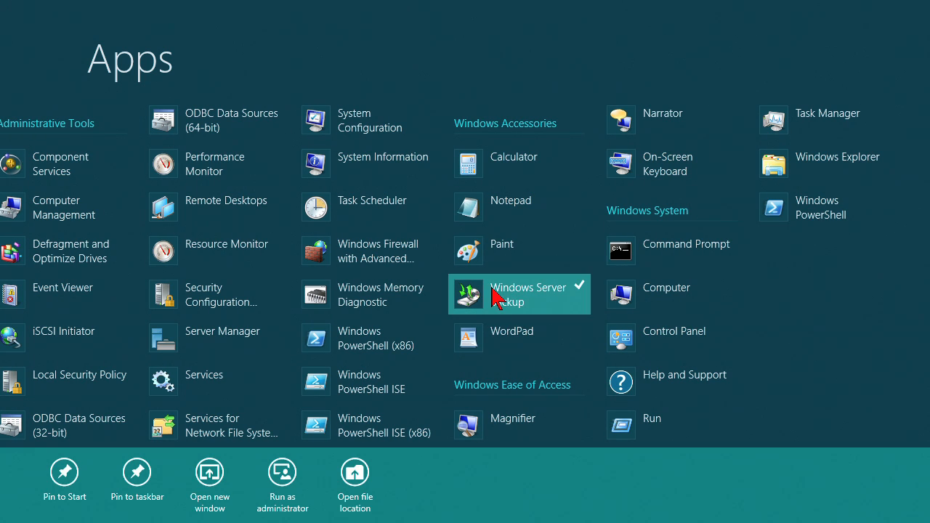
{"action": "mouse_move", "coordinate": [64, 471]}
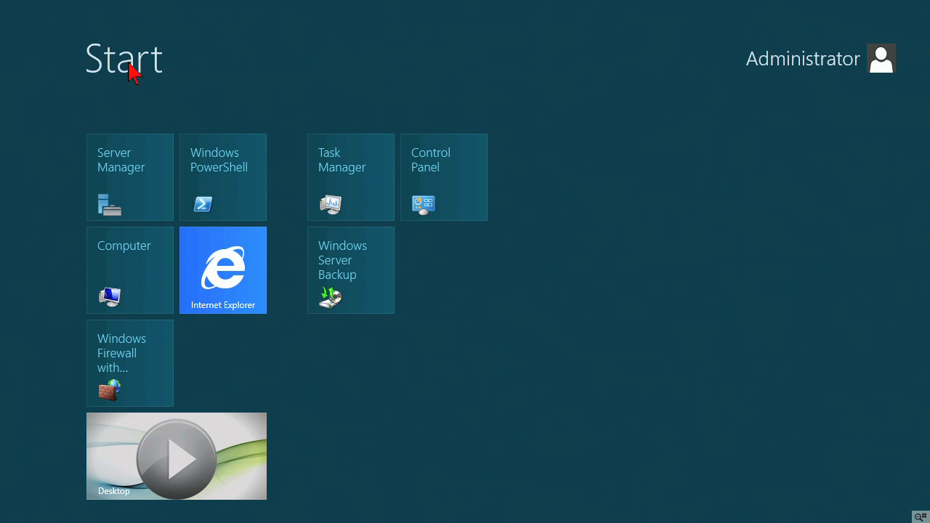
{"action": "mouse_move", "coordinate": [177, 461]}
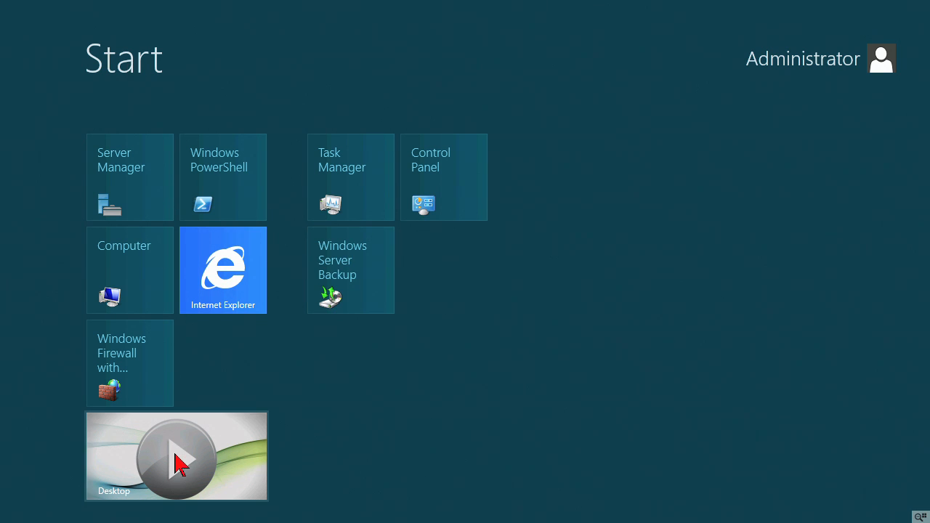
Switch to the desktop using the Desktop tile.
{"action": "left_click", "coordinate": [175, 456]}
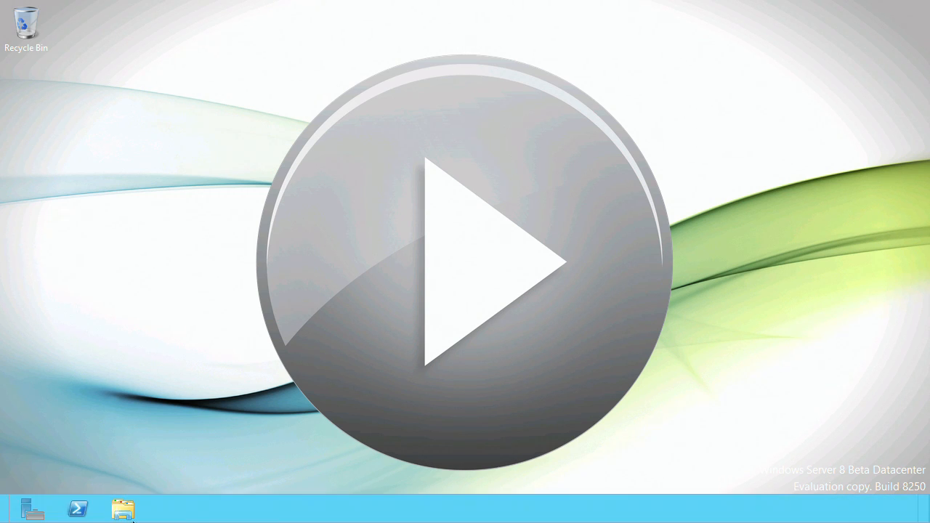